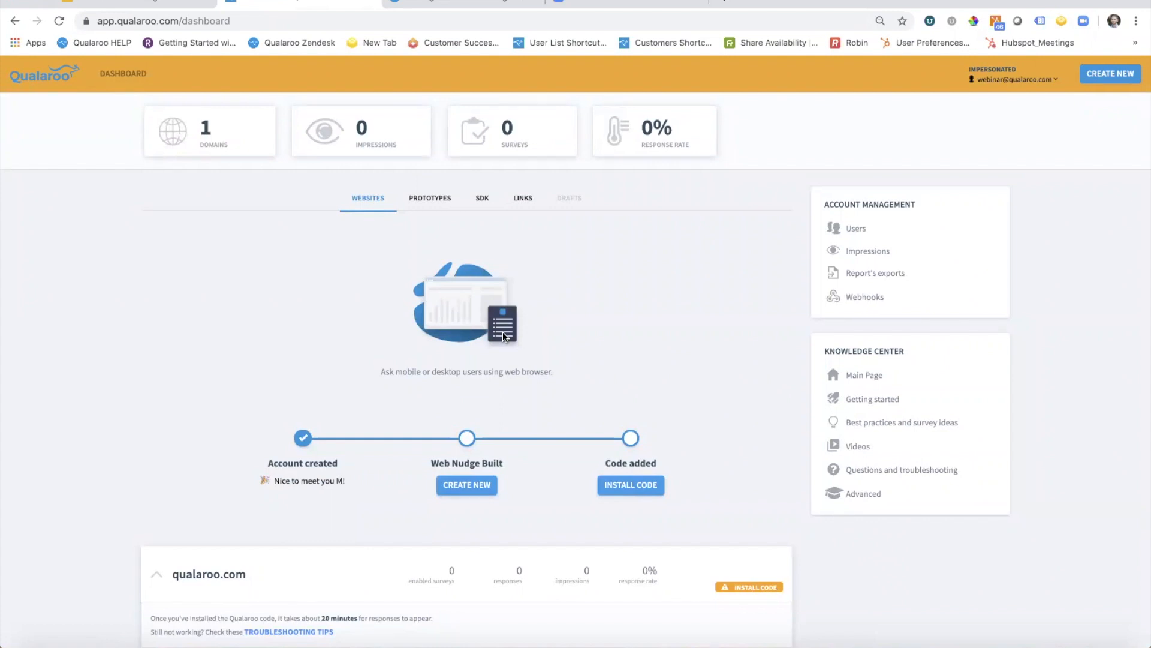
mouse_move(537, 344)
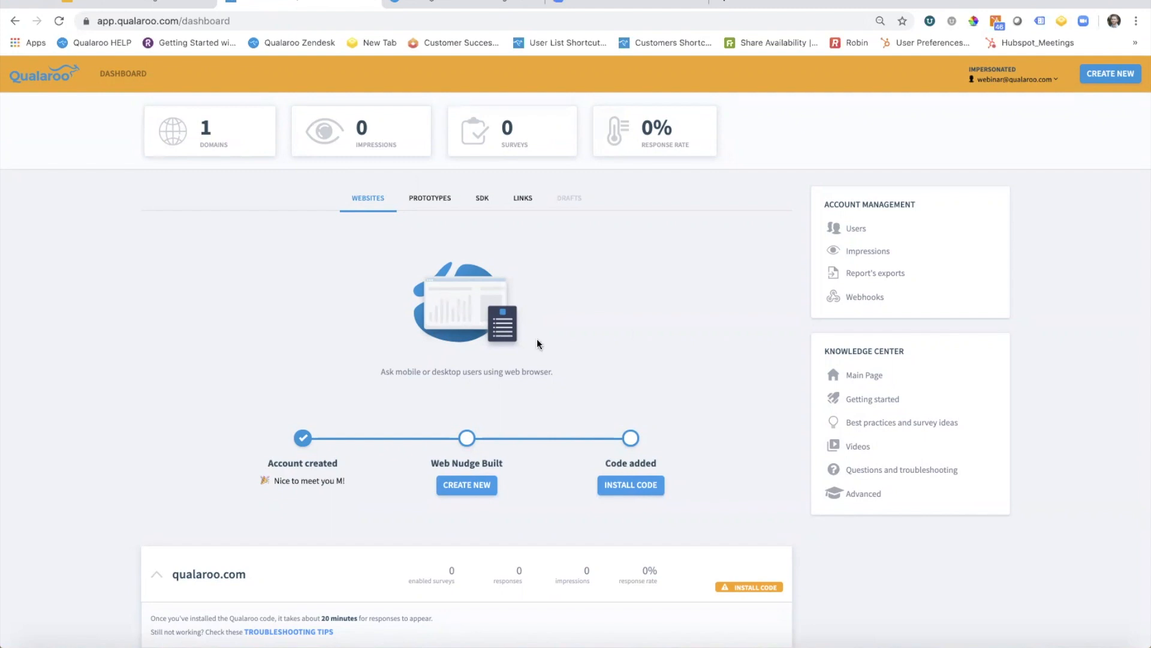
mouse_move(1109, 73)
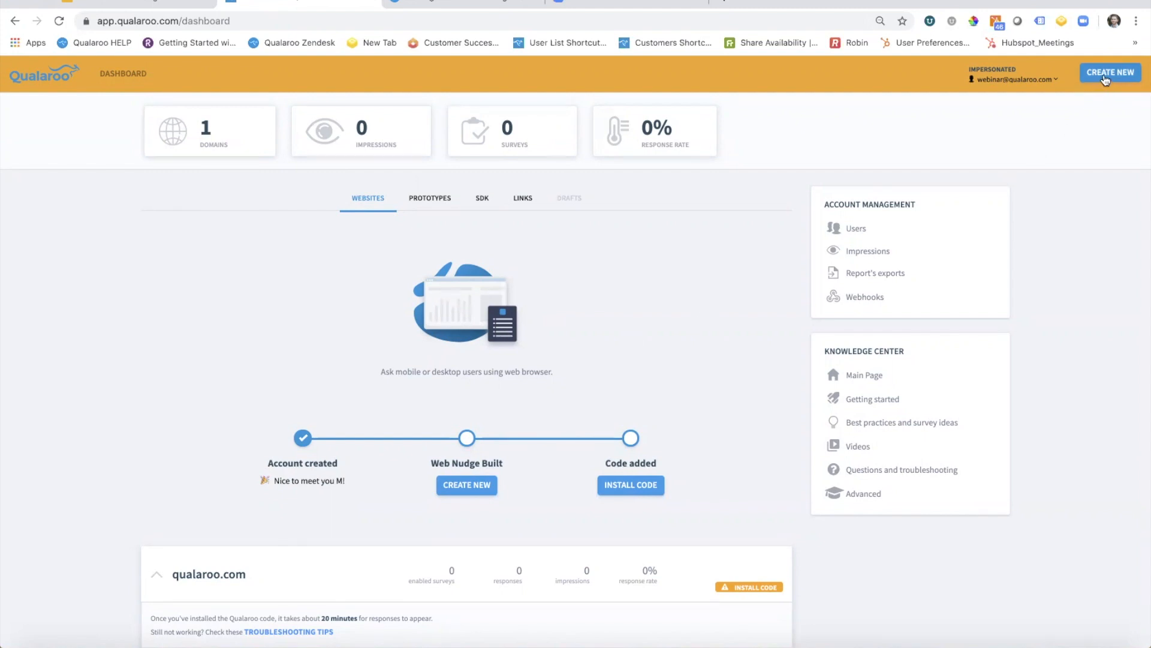
Start a new survey from scratch using the Nudge for prototypes channel
click(1109, 74)
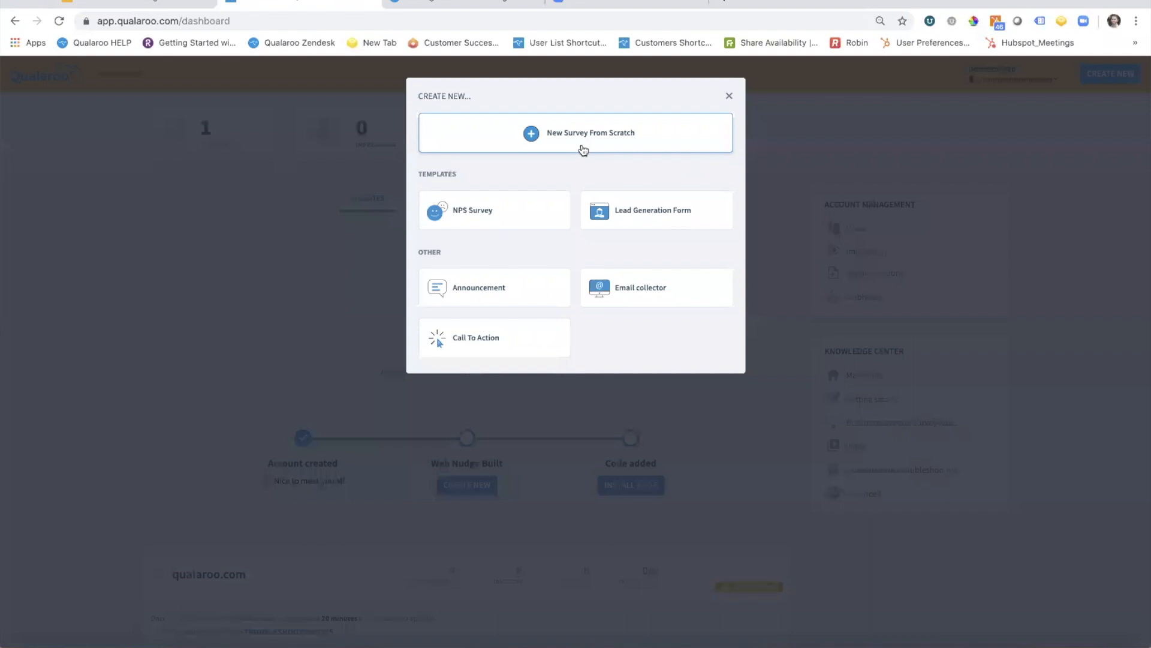
click(575, 133)
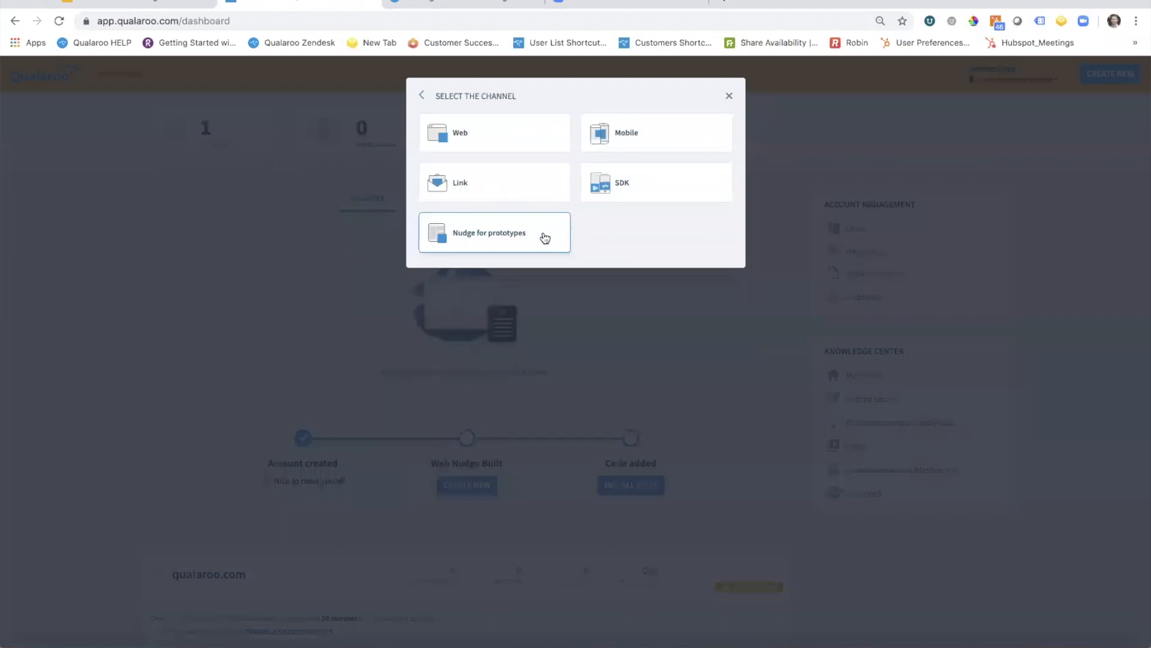
click(489, 233)
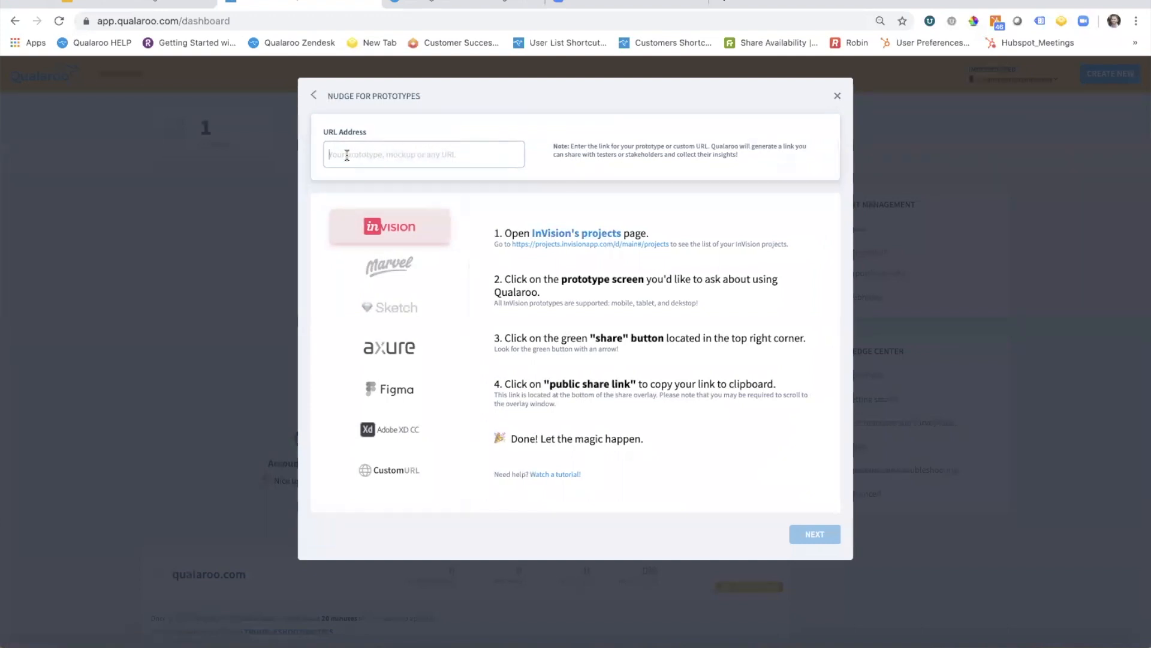
text(http://invis.io/Q9NK2BS4HX5)
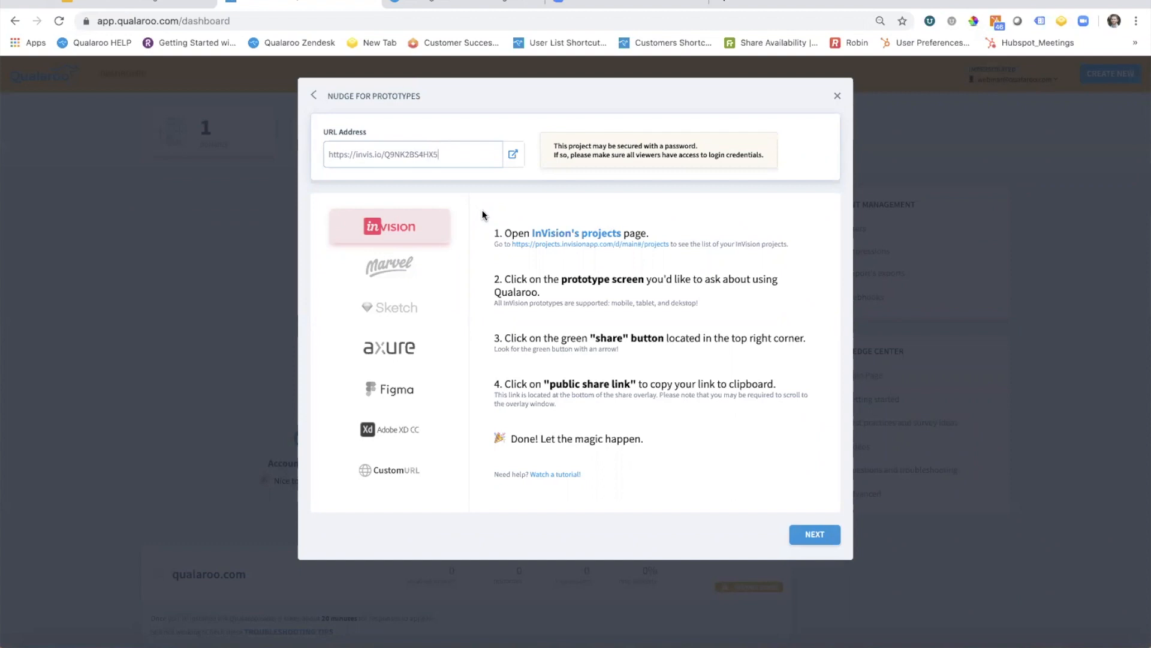
mouse_move(395, 227)
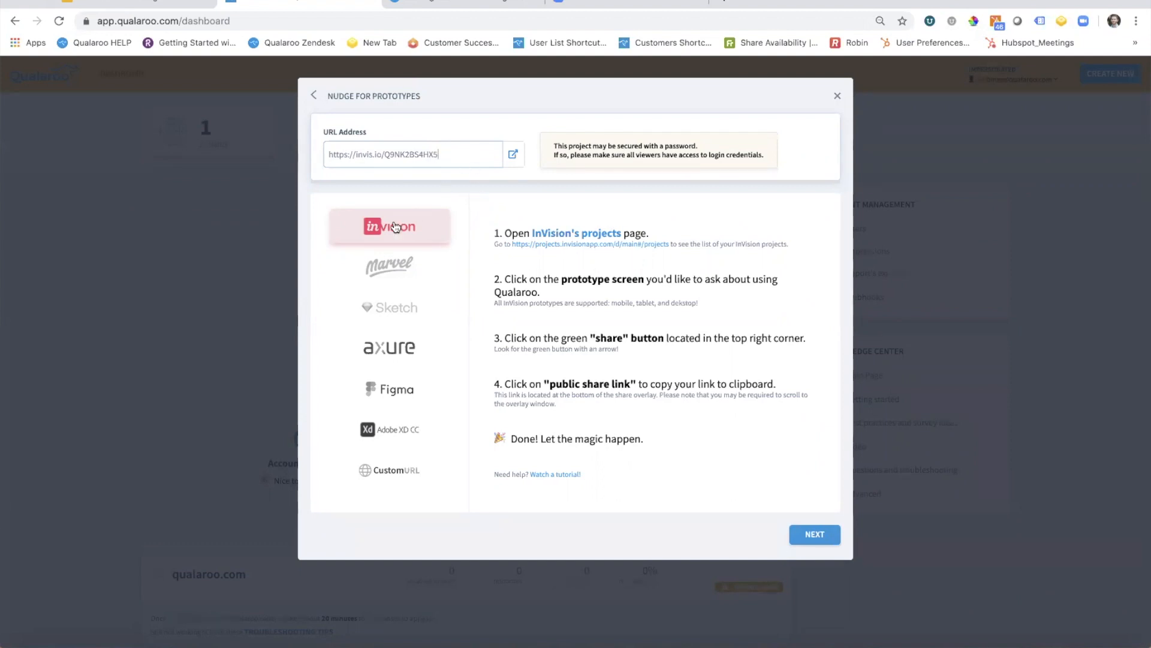
mouse_move(807, 238)
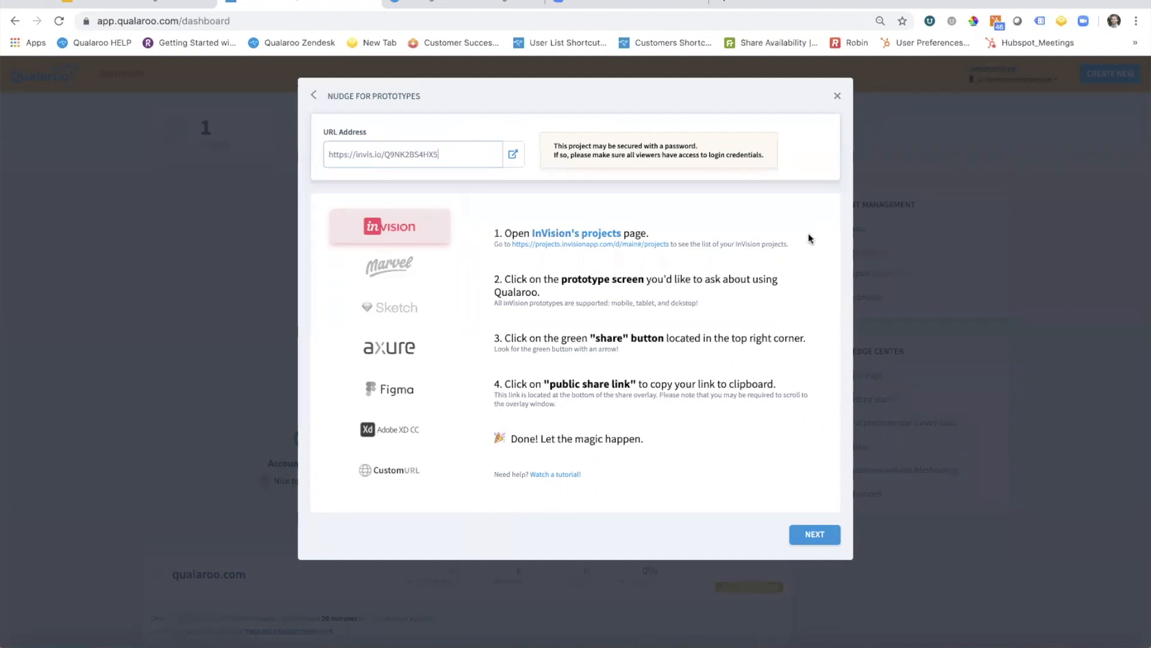
mouse_move(705, 482)
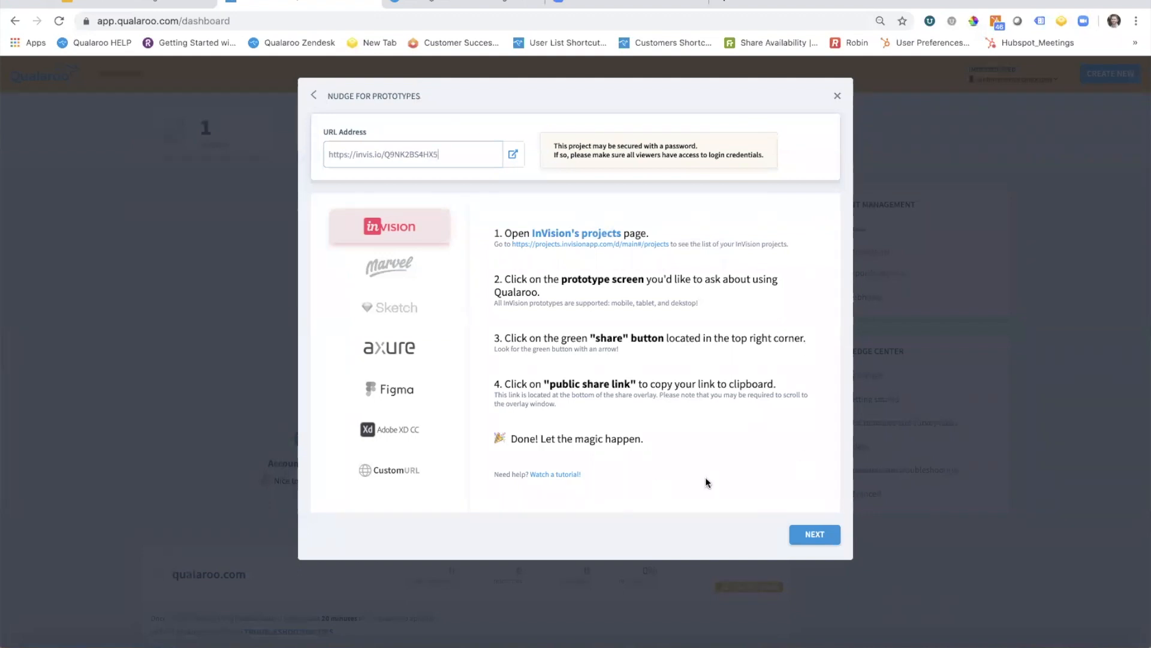
mouse_move(822, 468)
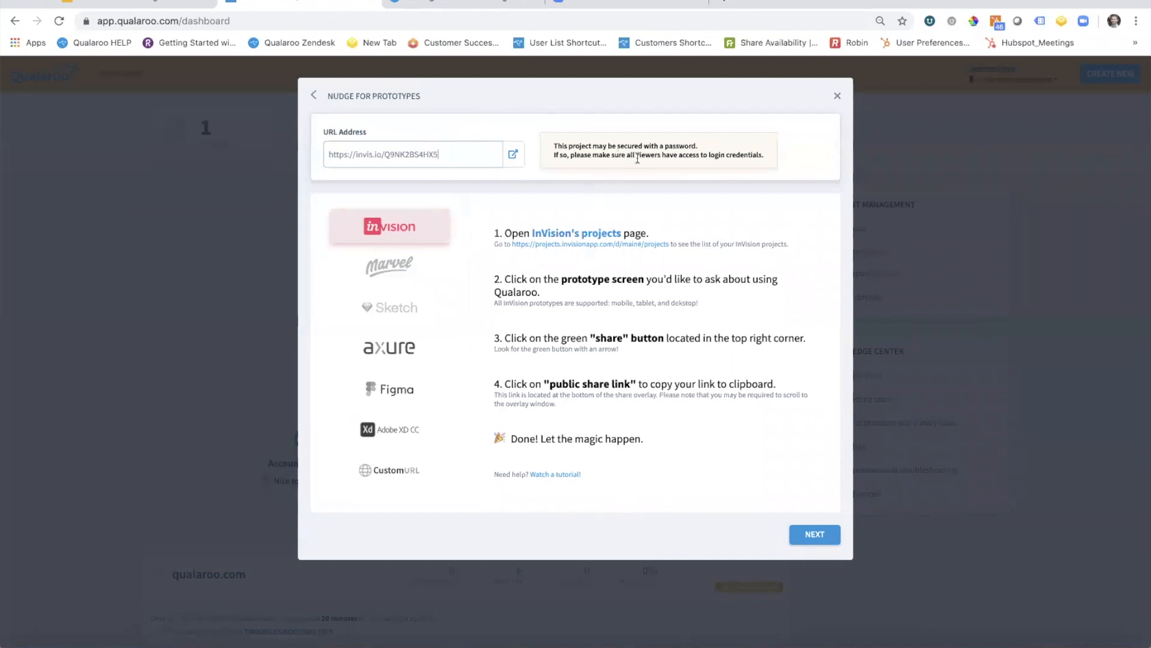
mouse_move(637, 167)
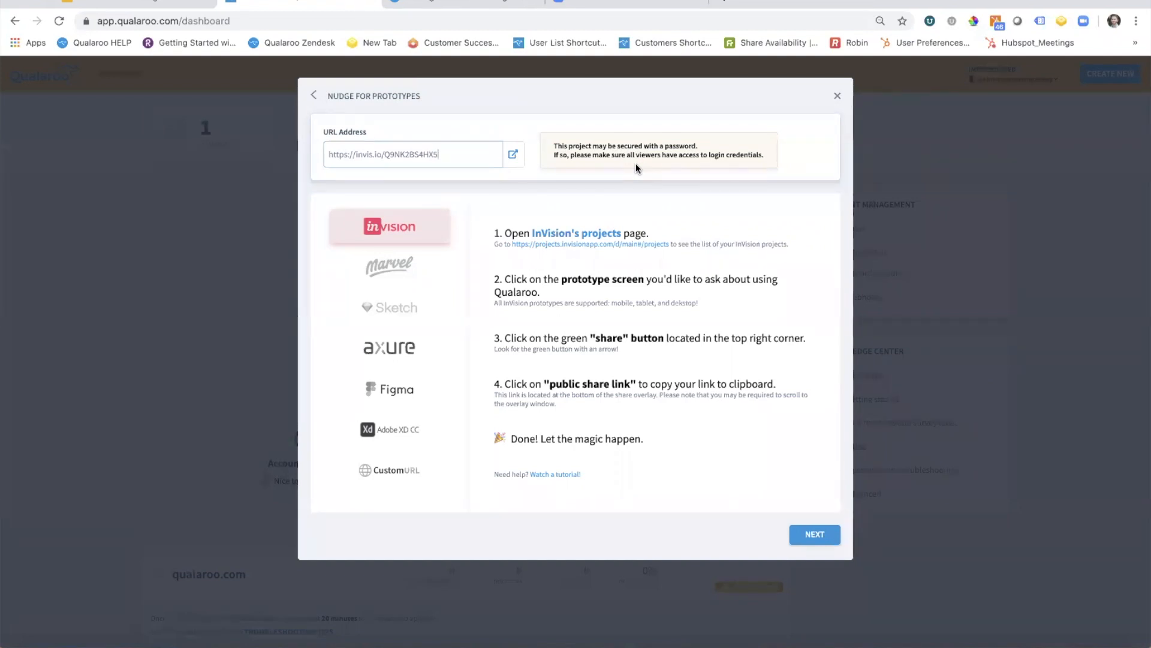
mouse_move(818, 423)
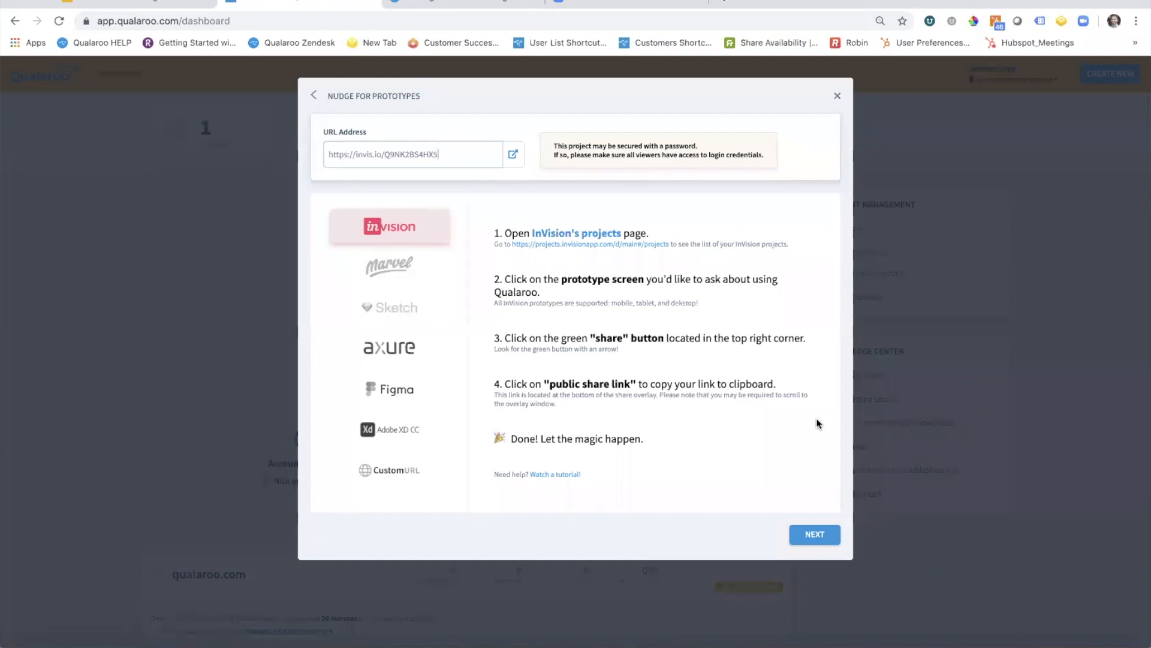
mouse_move(703, 459)
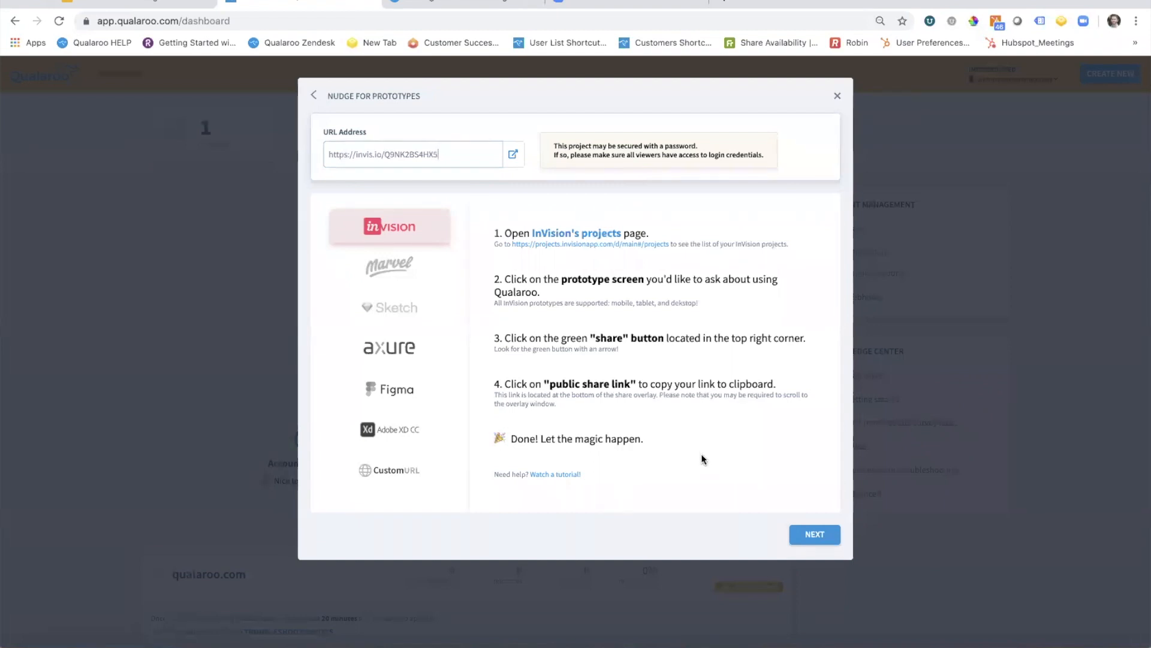
Advance to the ready-to-create stage and verify the nudge in a Test Now preview
click(815, 534)
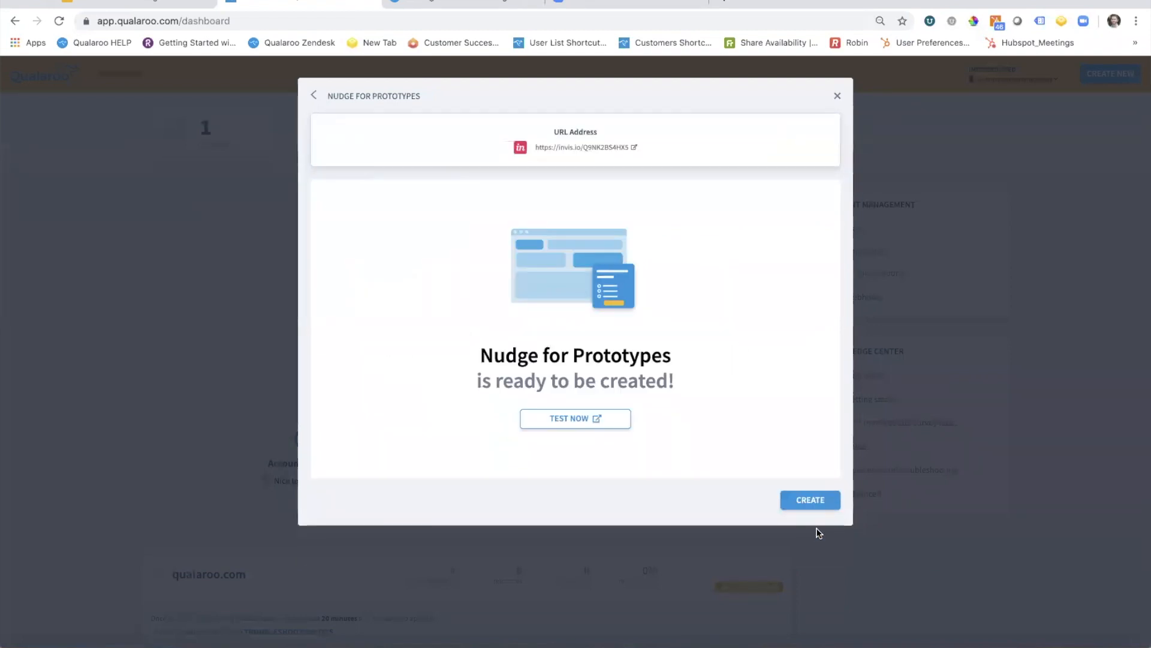
mouse_move(660, 138)
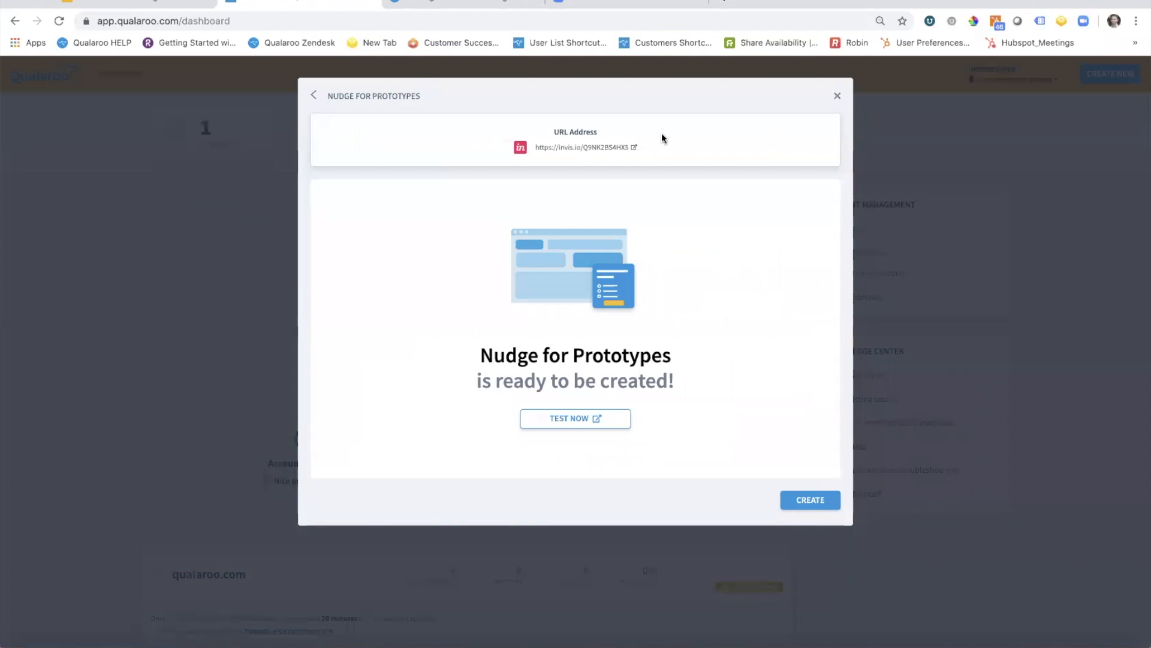
mouse_move(615, 137)
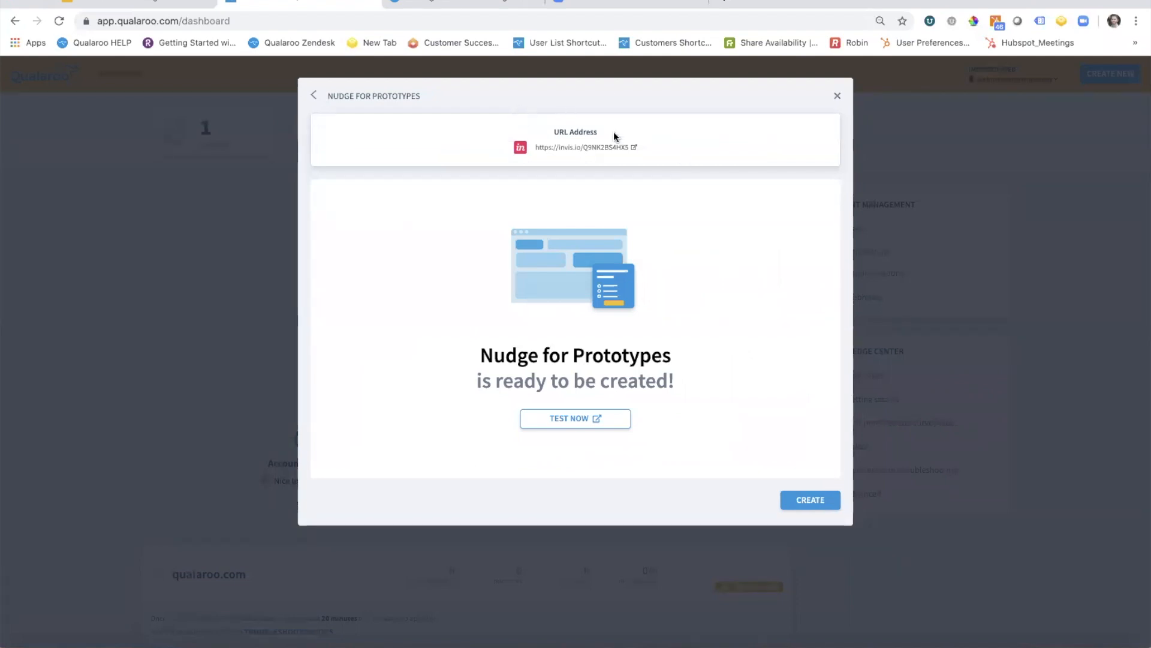
mouse_move(575, 418)
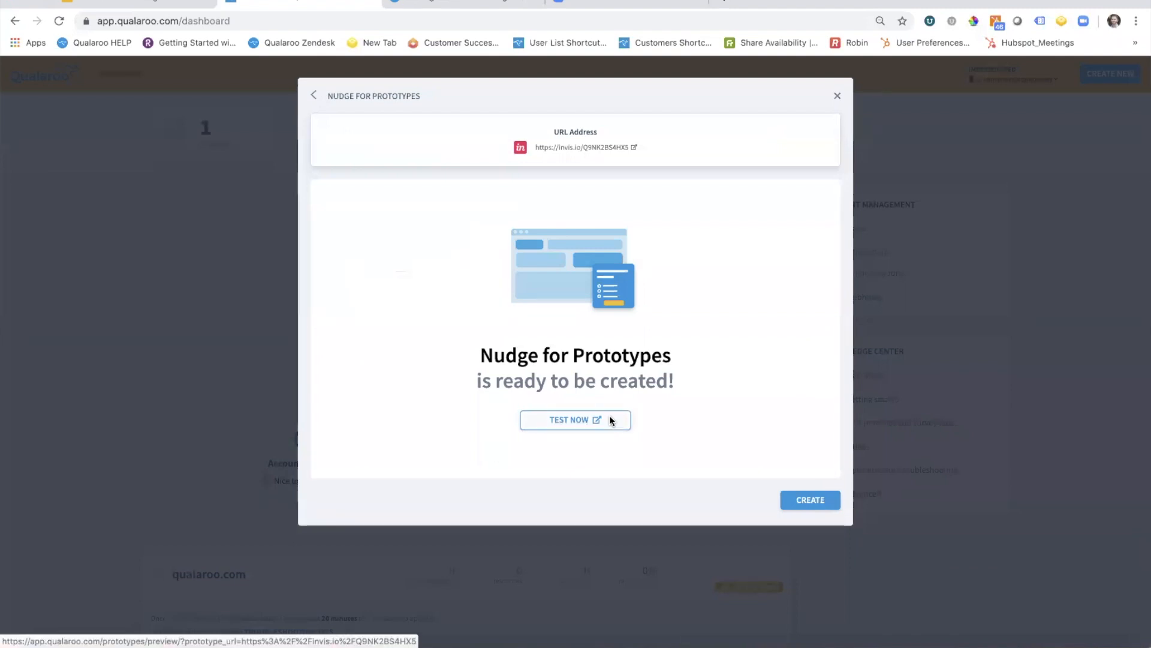
click(575, 420)
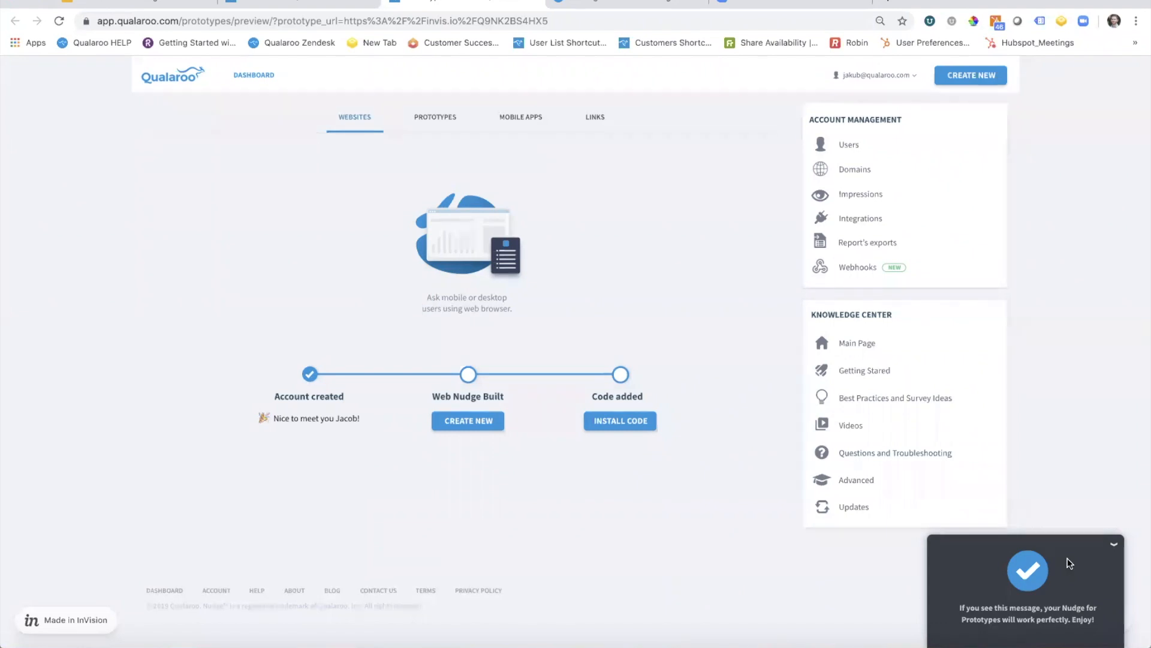
mouse_move(778, 44)
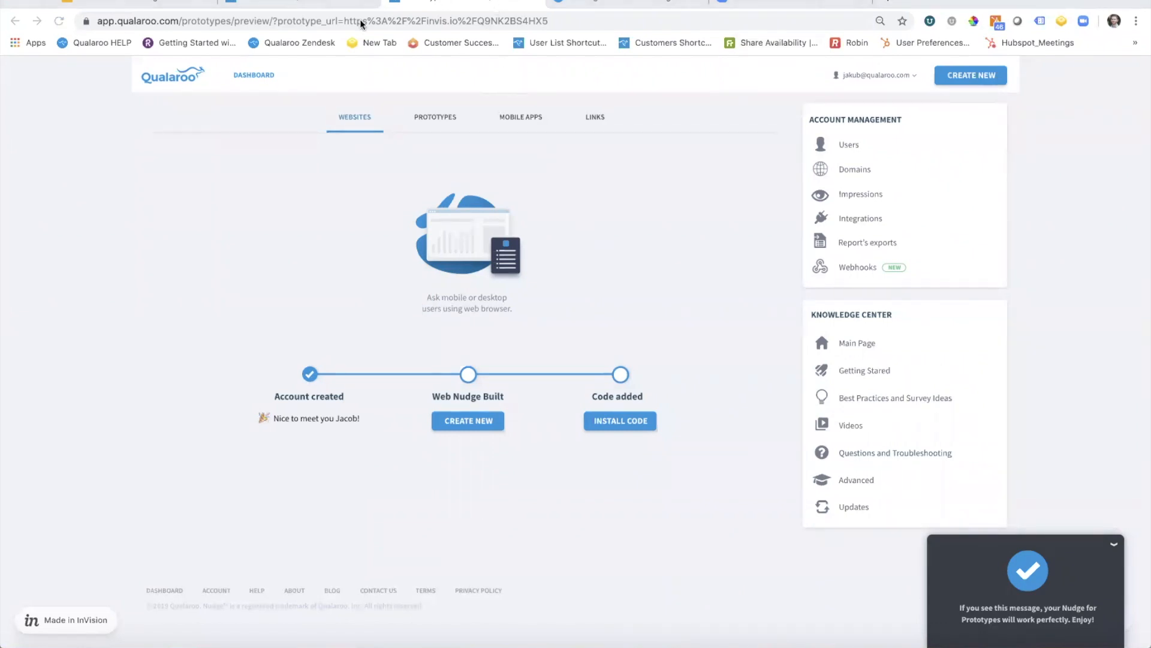
click(467, 420)
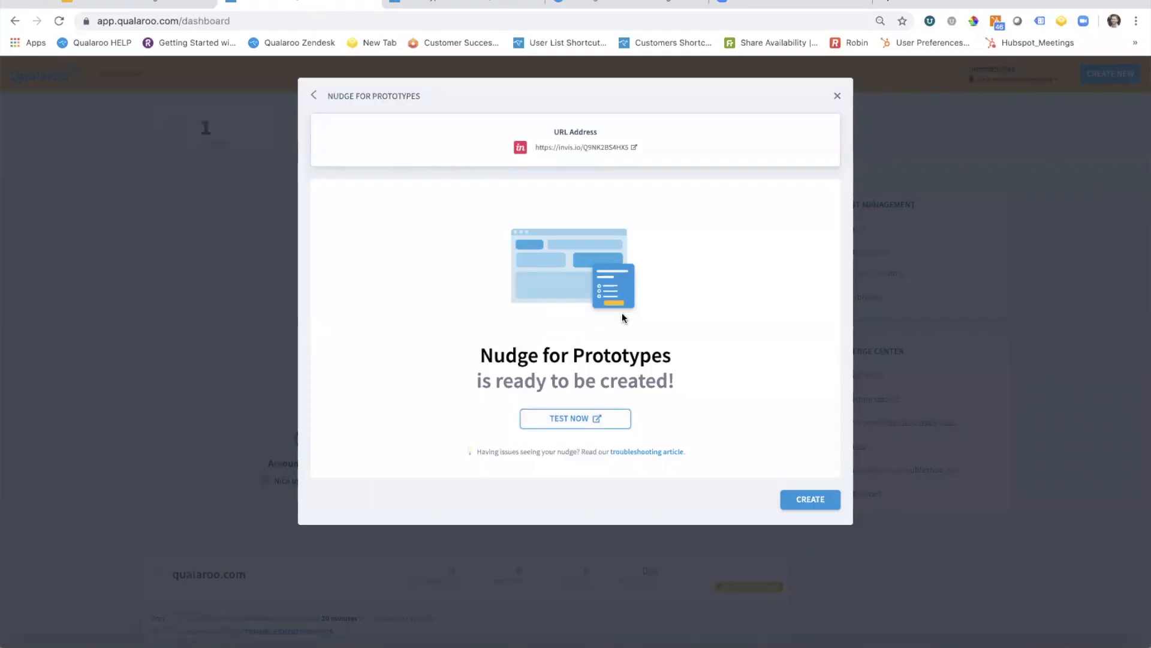
mouse_move(652, 358)
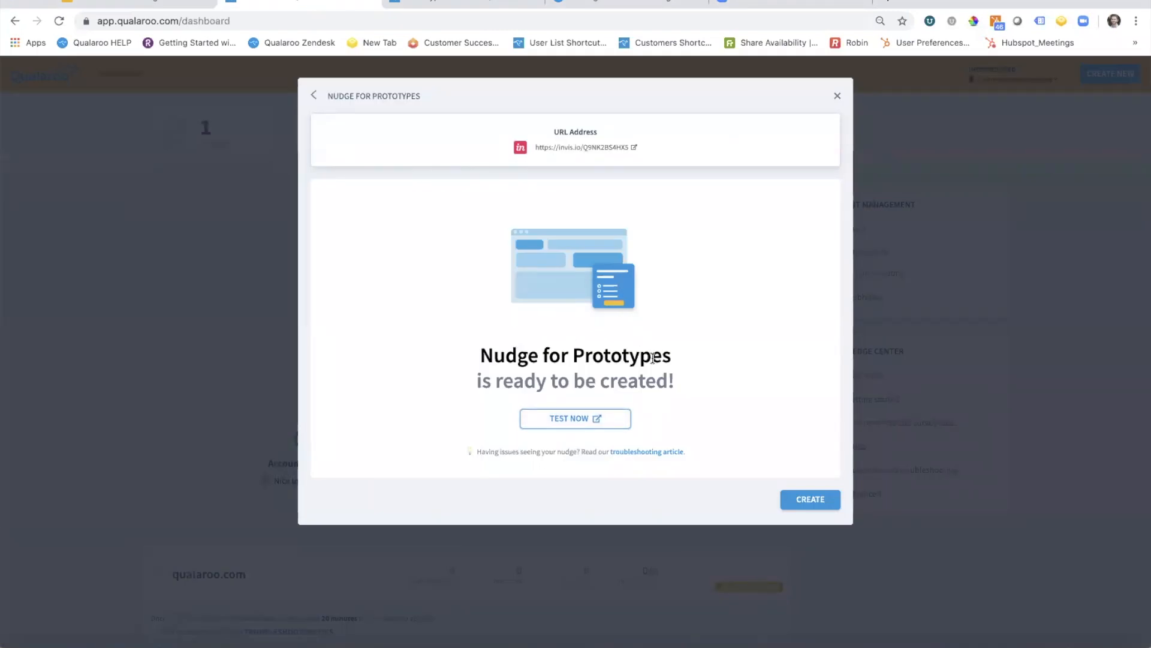
Create the prototype nudge and begin editing its first question in the survey editor
click(809, 497)
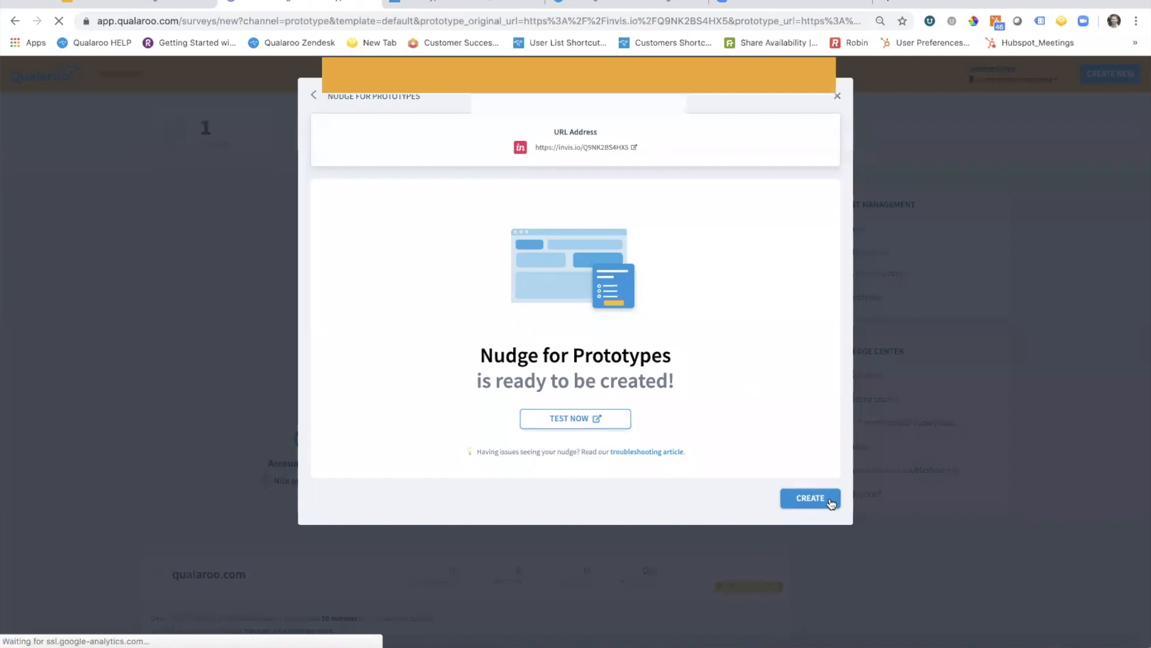
click(809, 498)
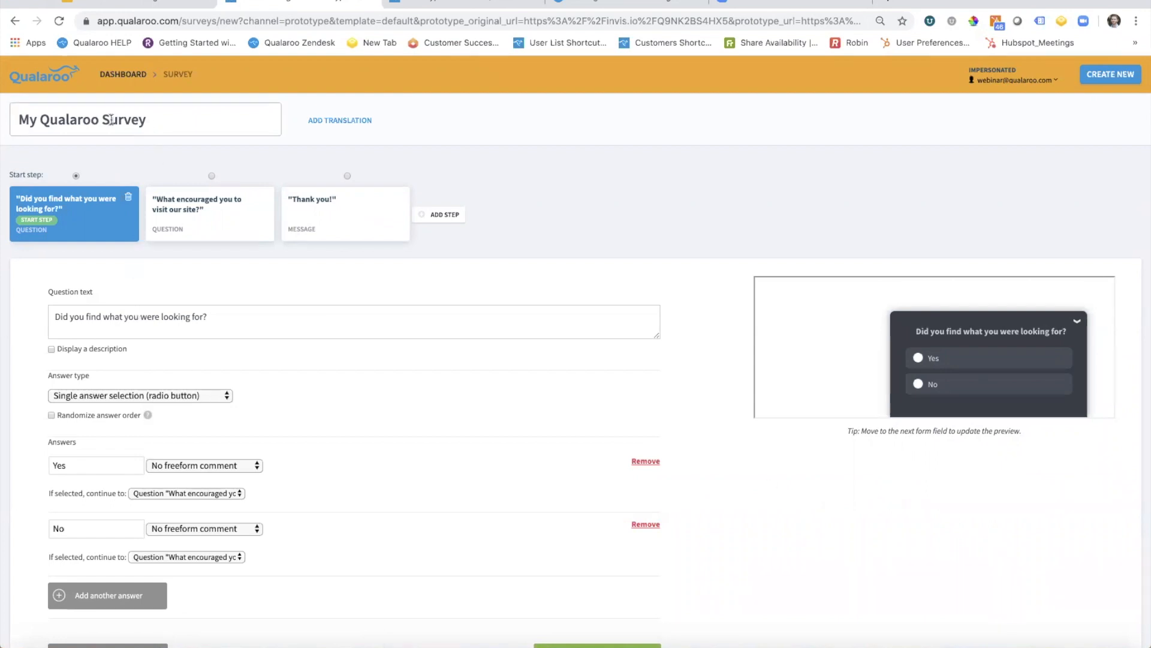
click(146, 118)
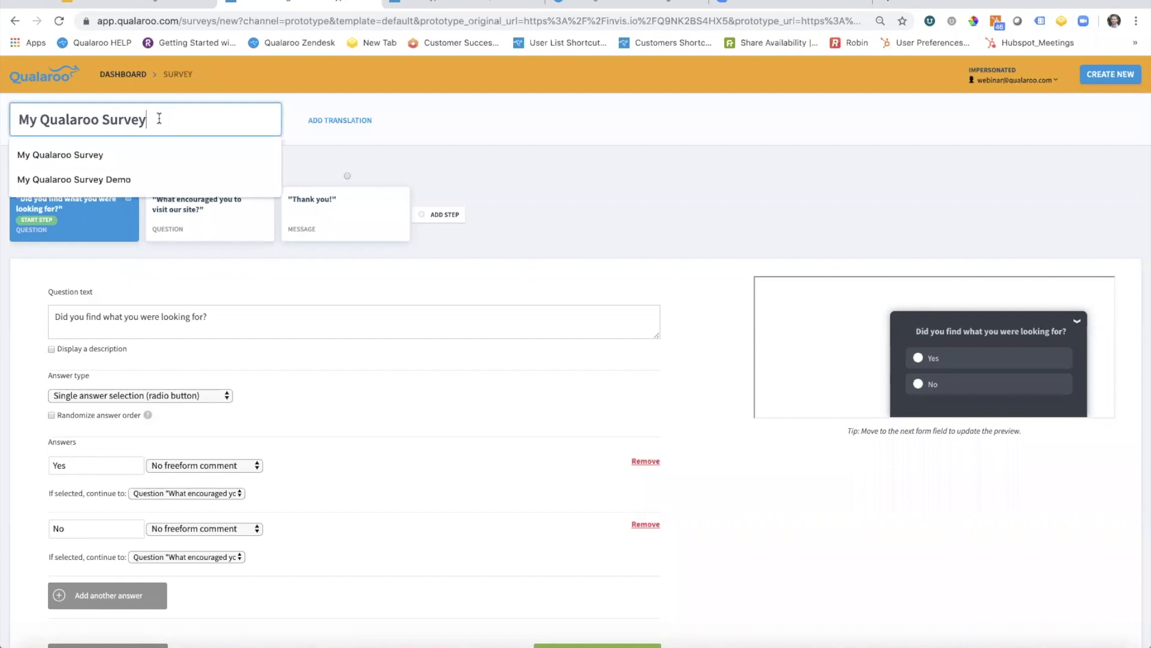
mouse_move(227, 314)
text(What)
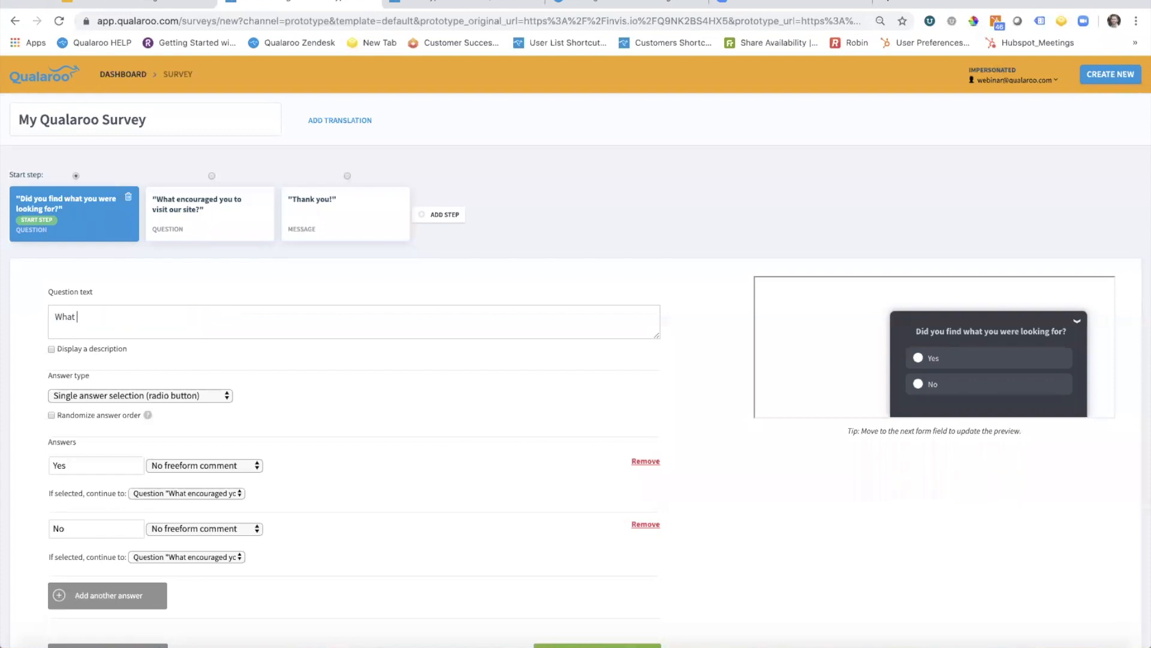
Word the question 'What do you think the purpose of this page is?' with a text-based answer
text(do you think the purpose of this page)
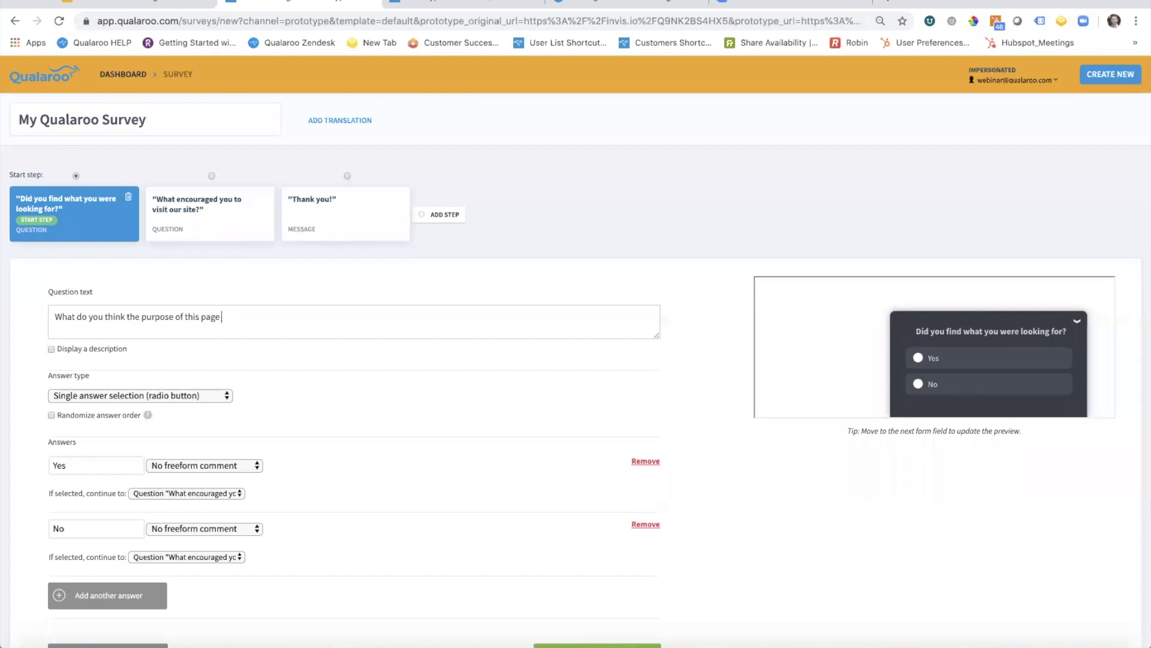
text(is?)
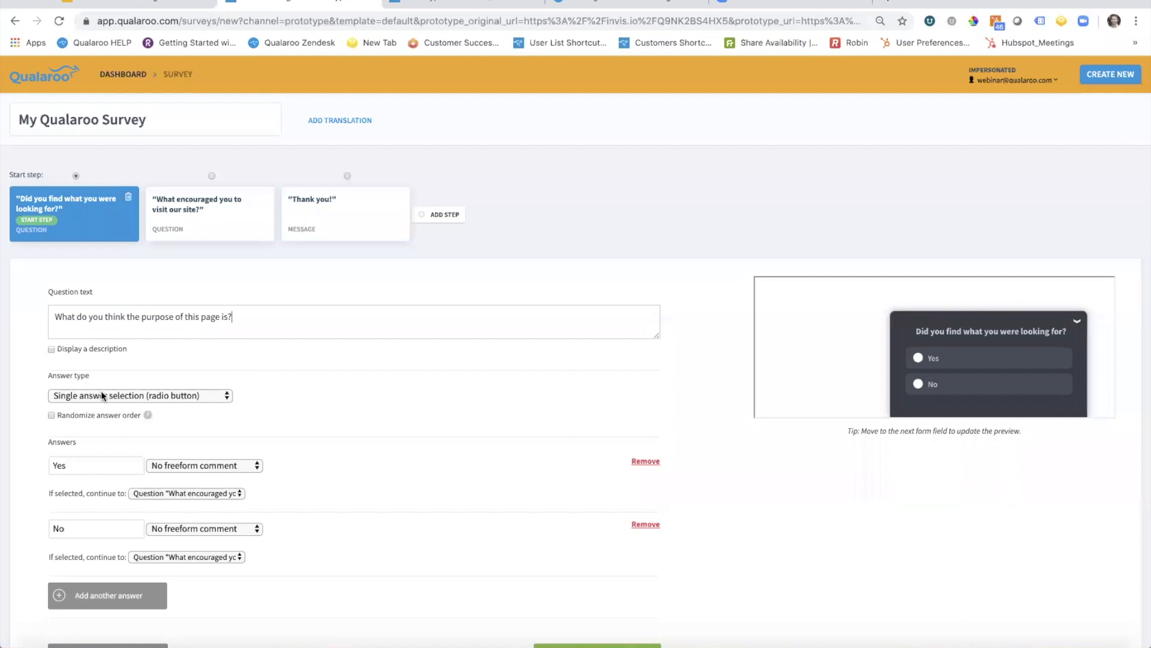
click(139, 395)
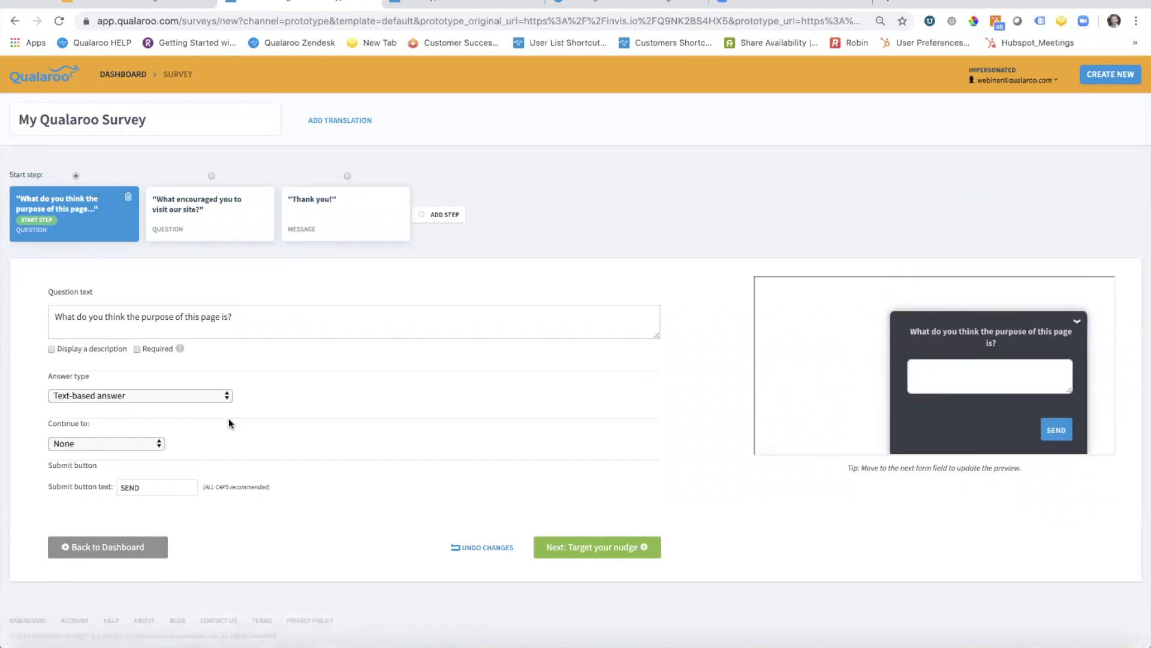
mouse_move(628, 551)
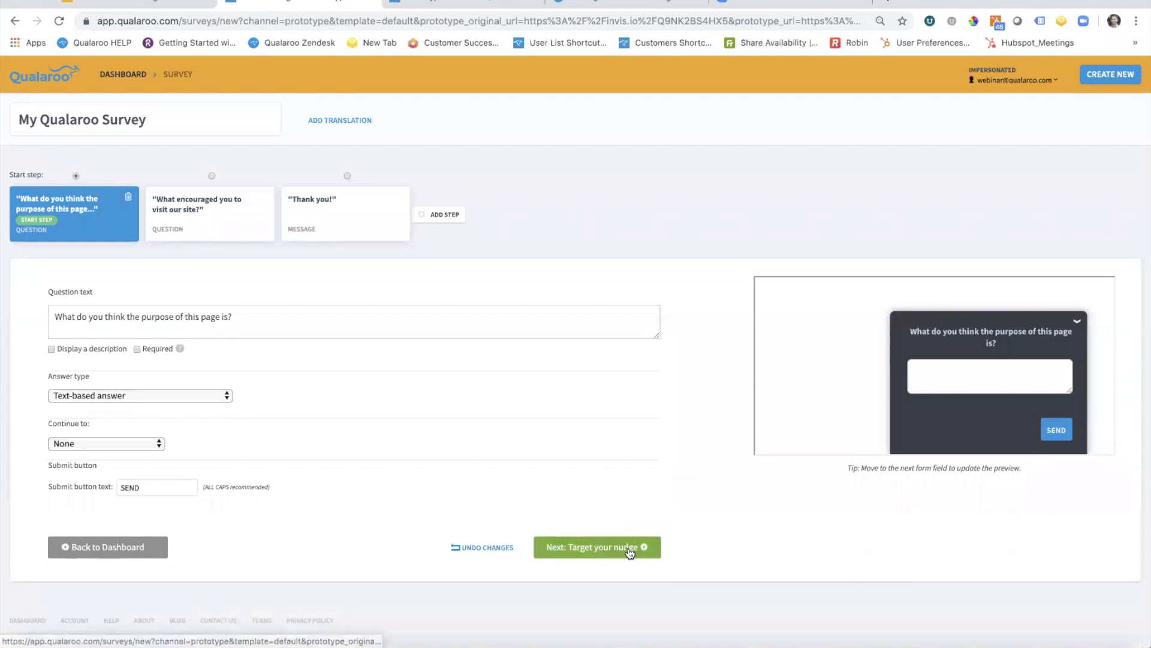
Move to the targeting page and review the prototype address and nudge link under Where
click(591, 547)
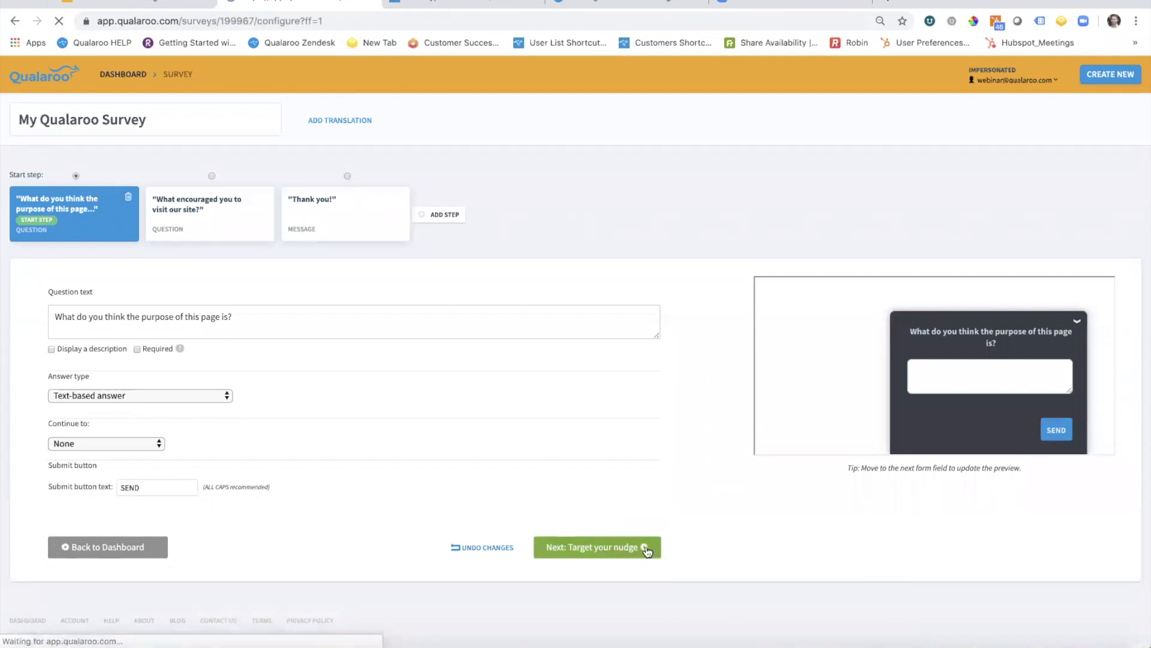
click(596, 547)
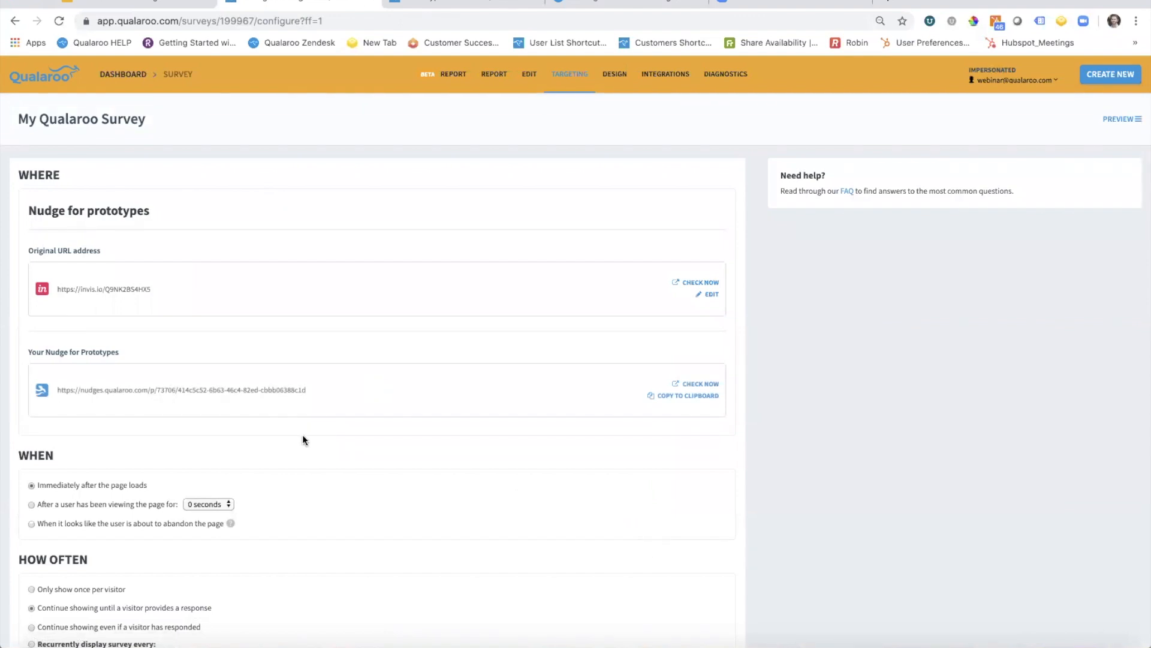
mouse_move(96, 249)
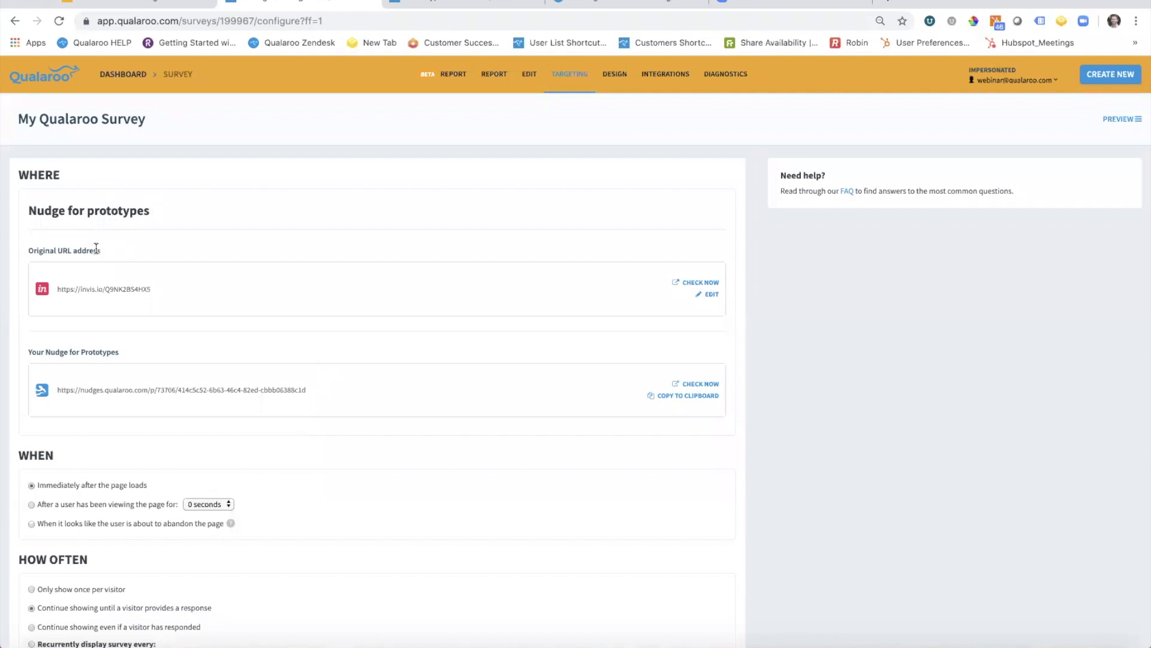
mouse_move(159, 301)
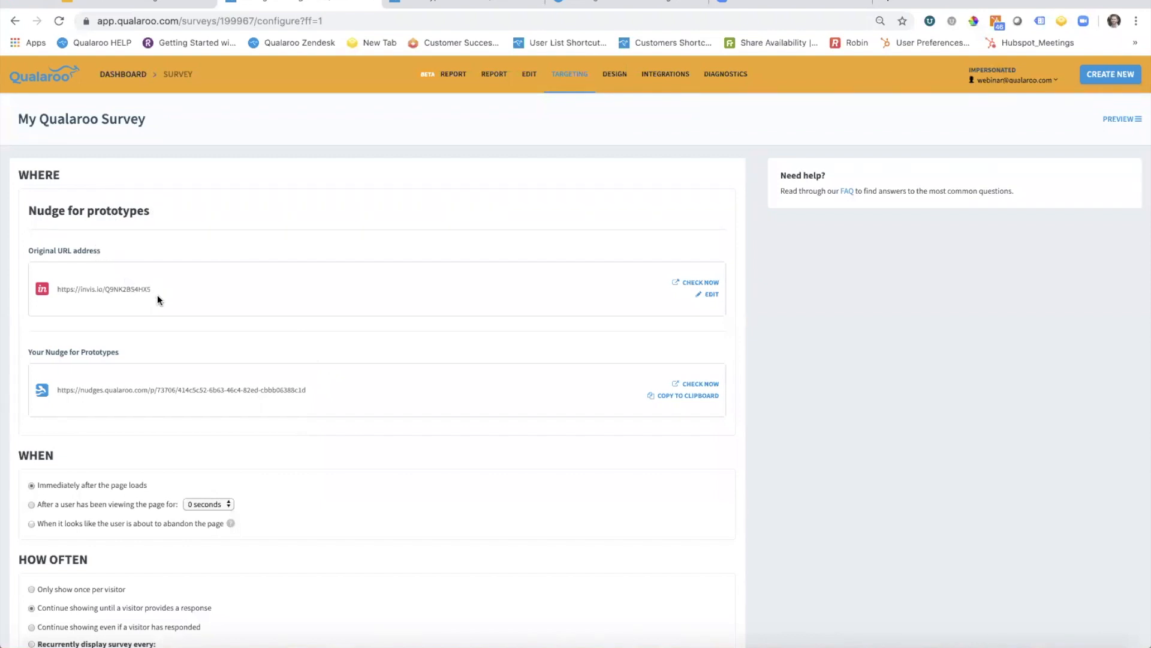
scroll(down, 3)
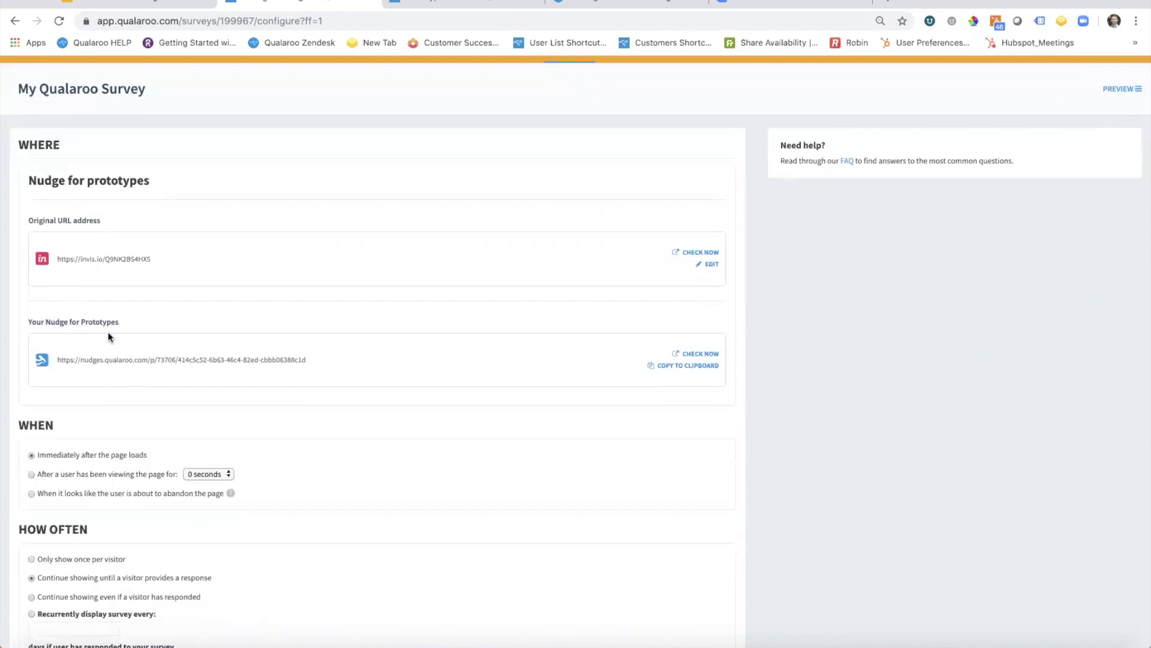
mouse_move(388, 350)
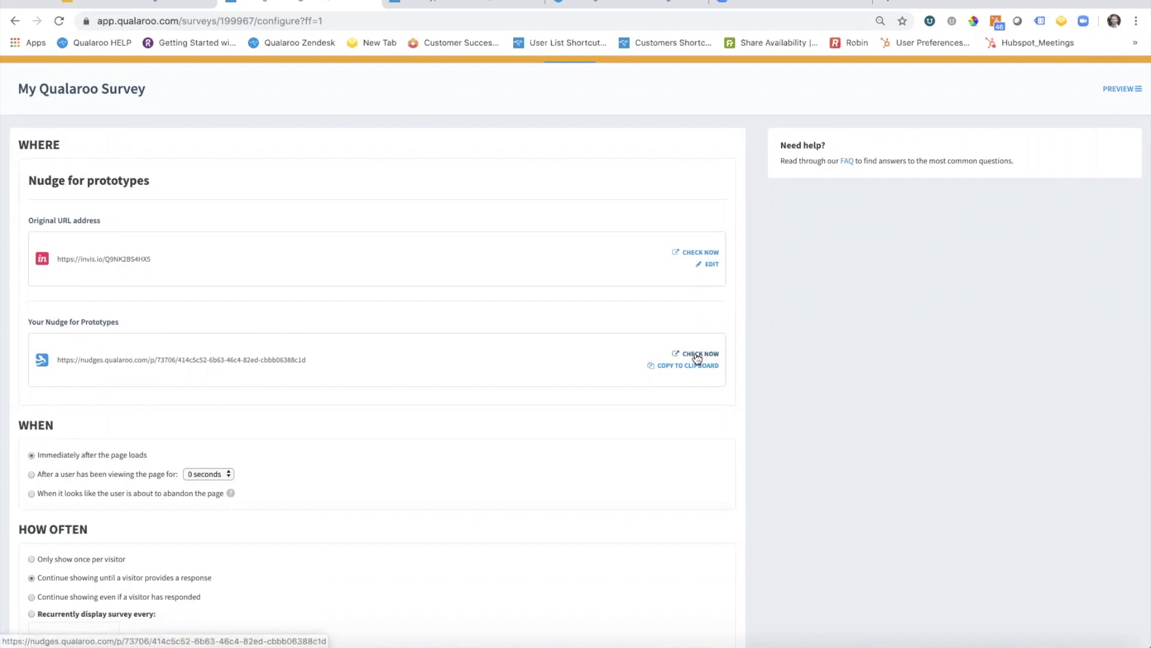
click(700, 352)
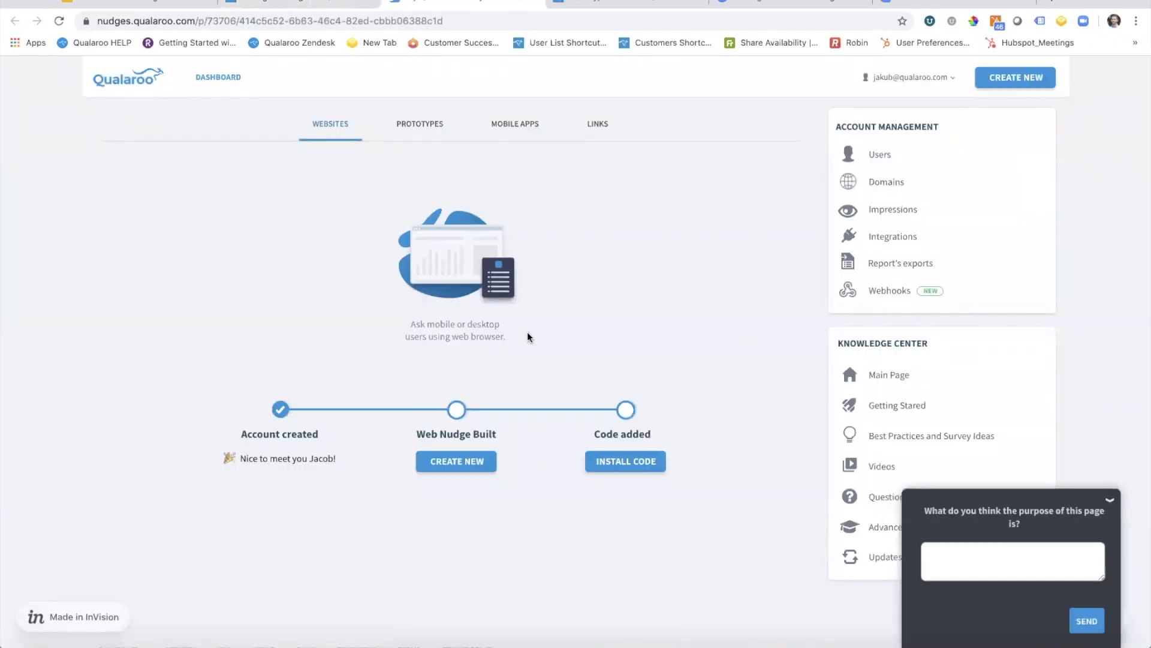
mouse_move(349, 205)
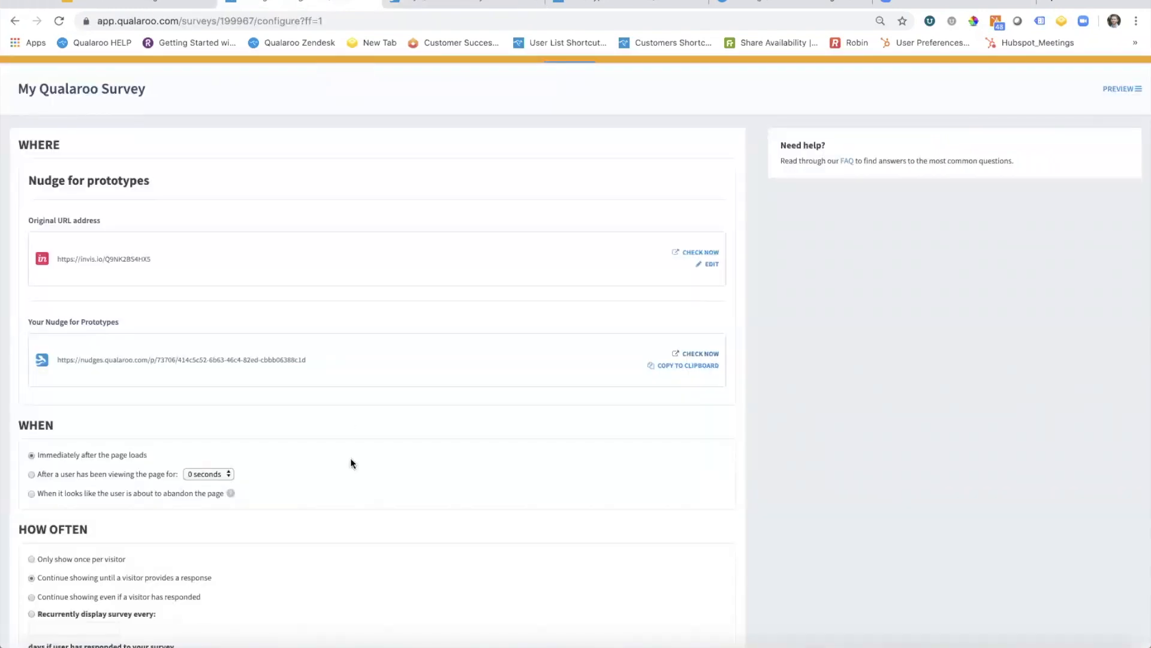
Keep 'Send me an email every time I receive a response' and continue to survey design
scroll(down, 3)
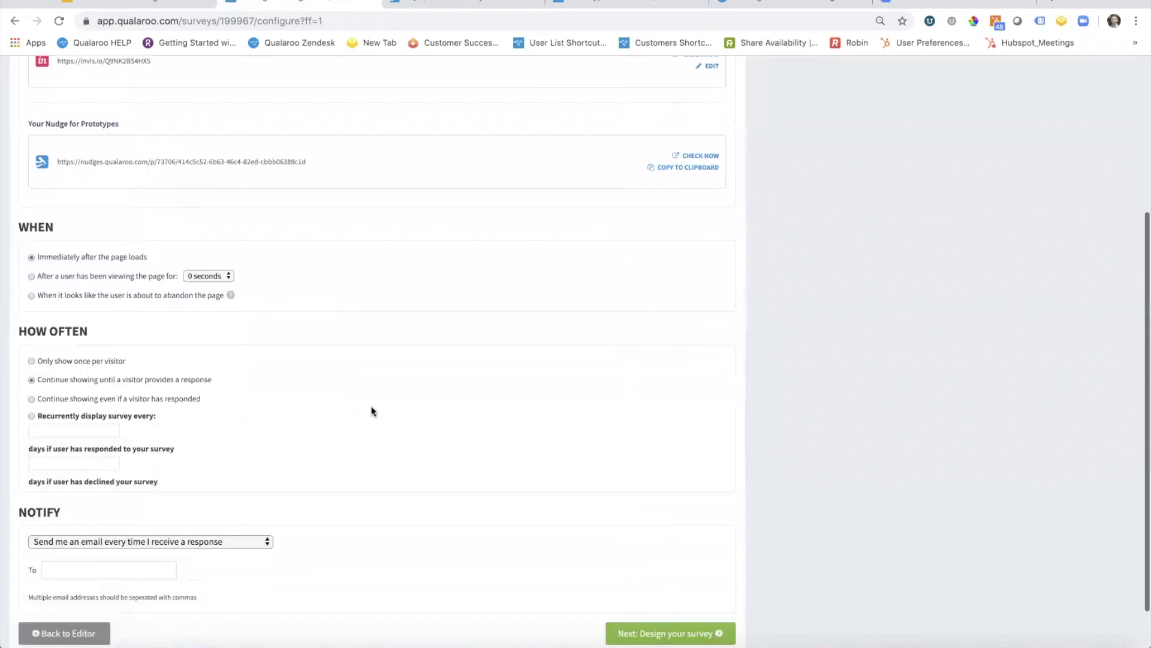
mouse_move(90, 338)
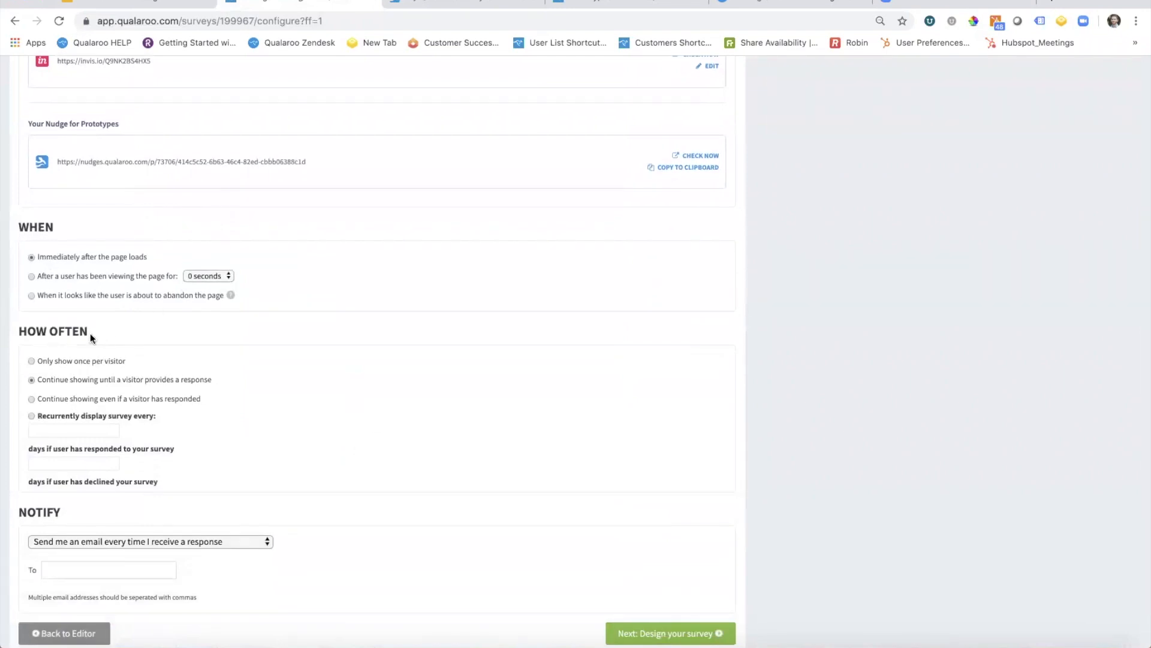
mouse_move(110, 327)
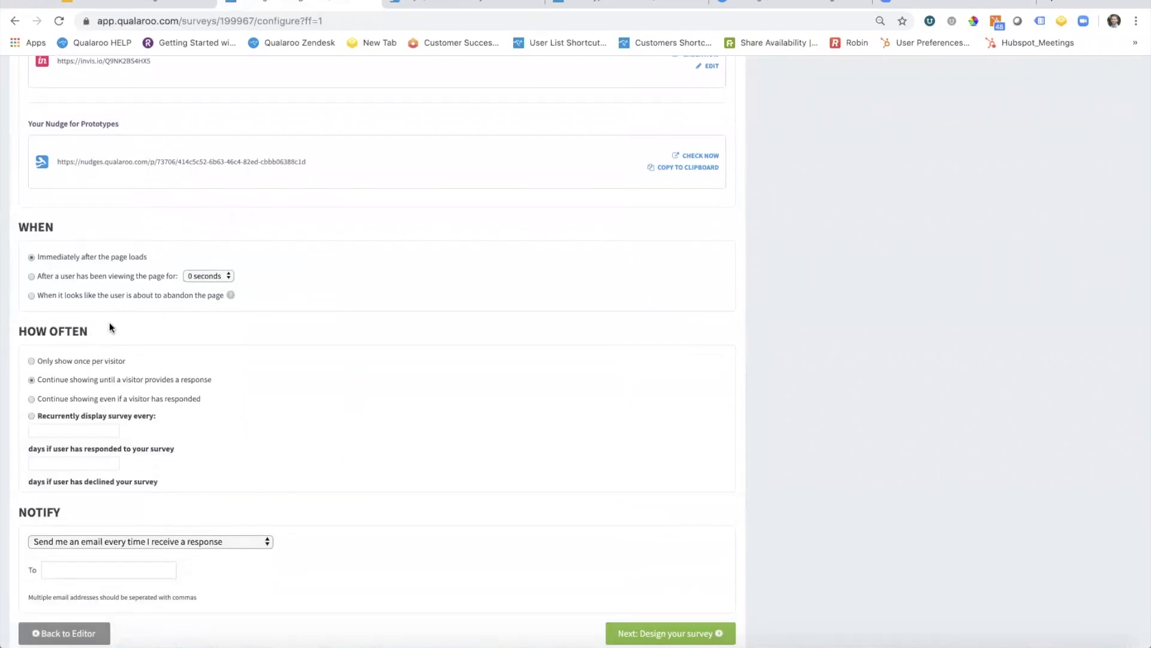
mouse_move(231, 313)
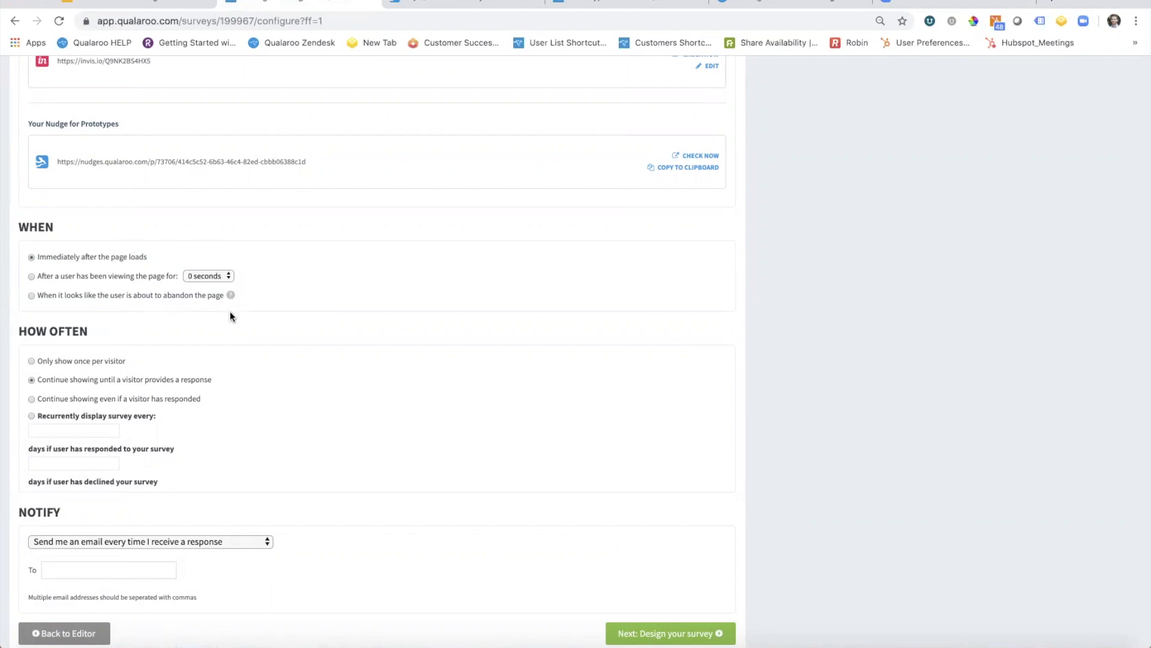
scroll(down, 3)
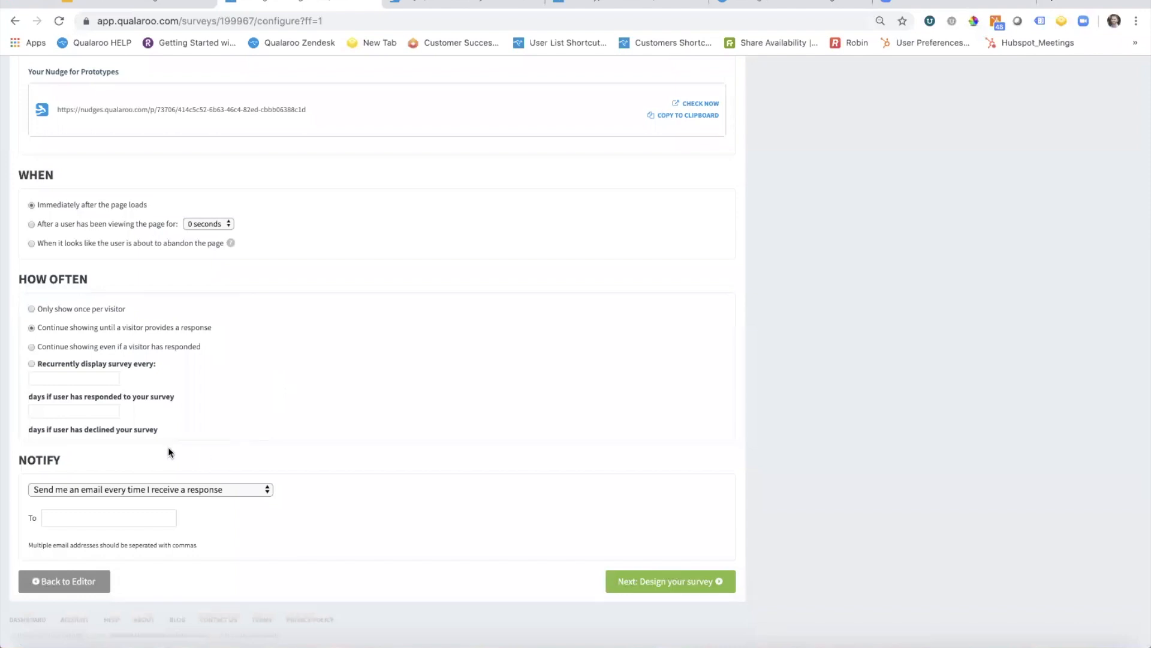
mouse_move(280, 470)
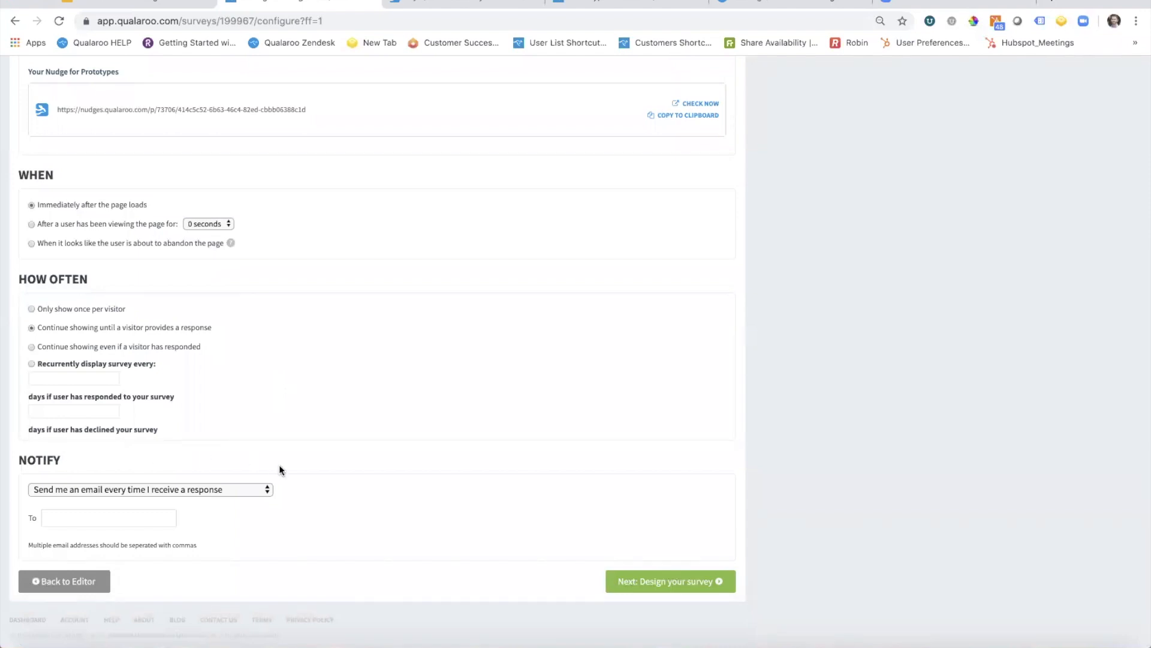
click(151, 490)
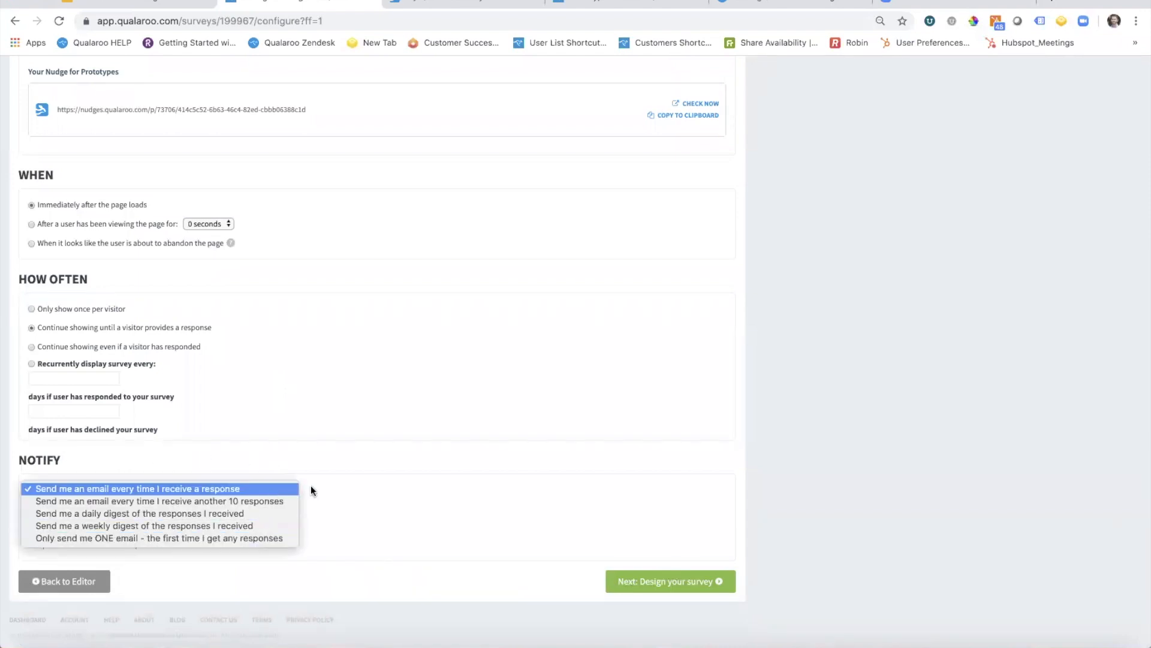
click(138, 488)
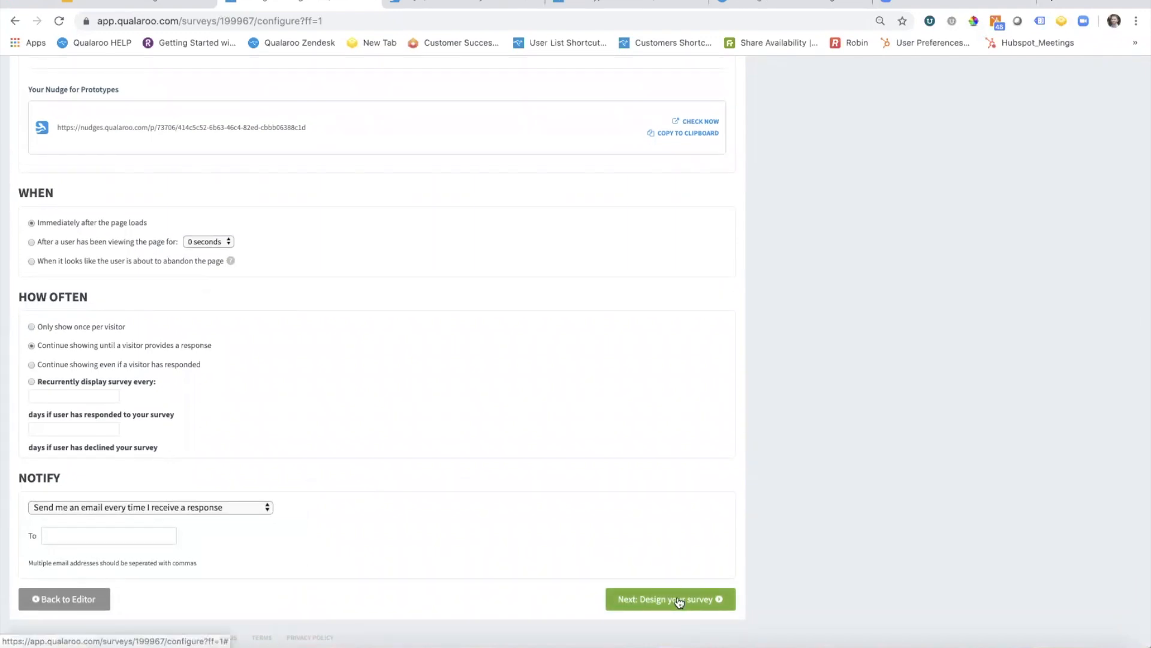
click(668, 598)
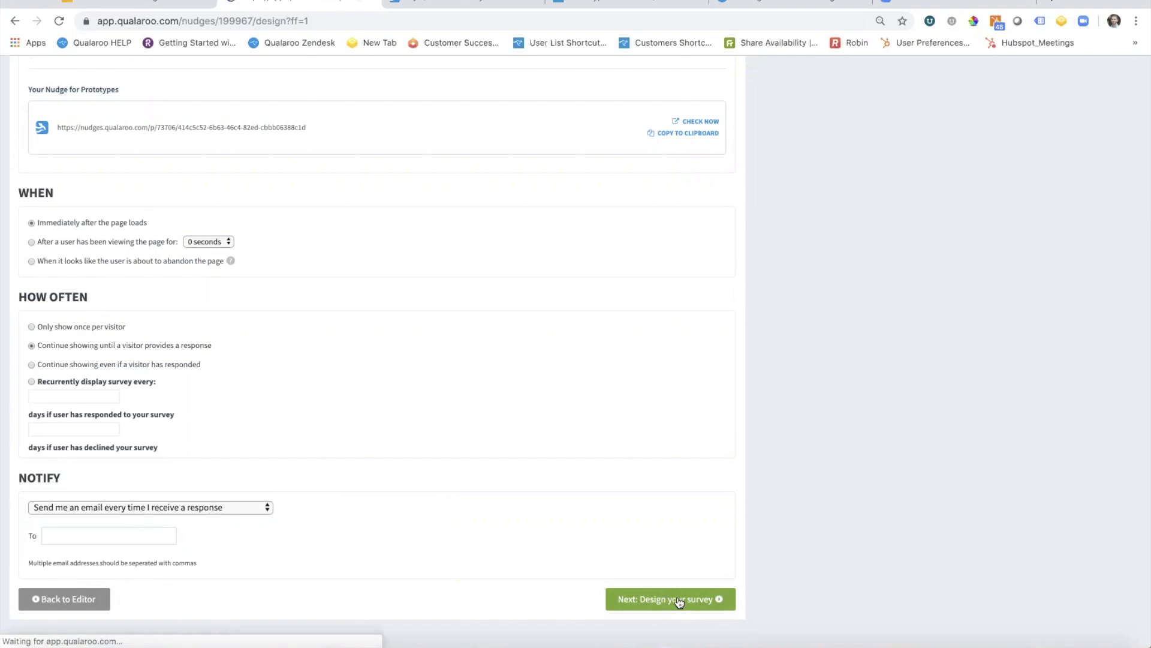
Expand the checkmark and answer colour settings and scroll through logo options and the nudge link
click(668, 599)
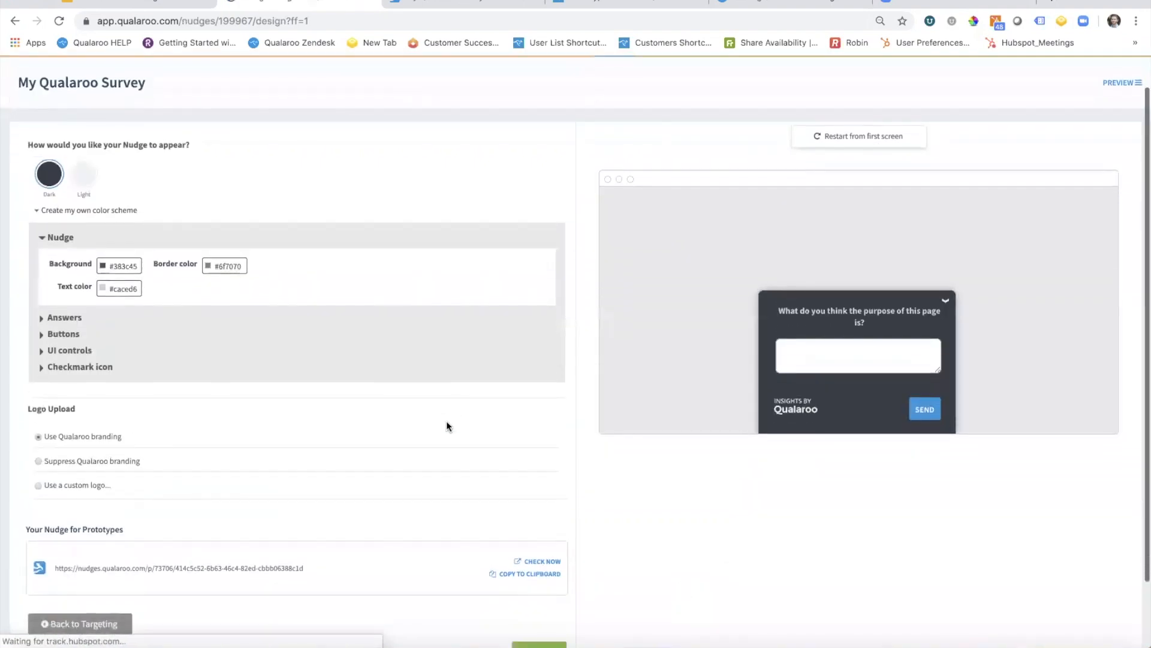
scroll(down, 3)
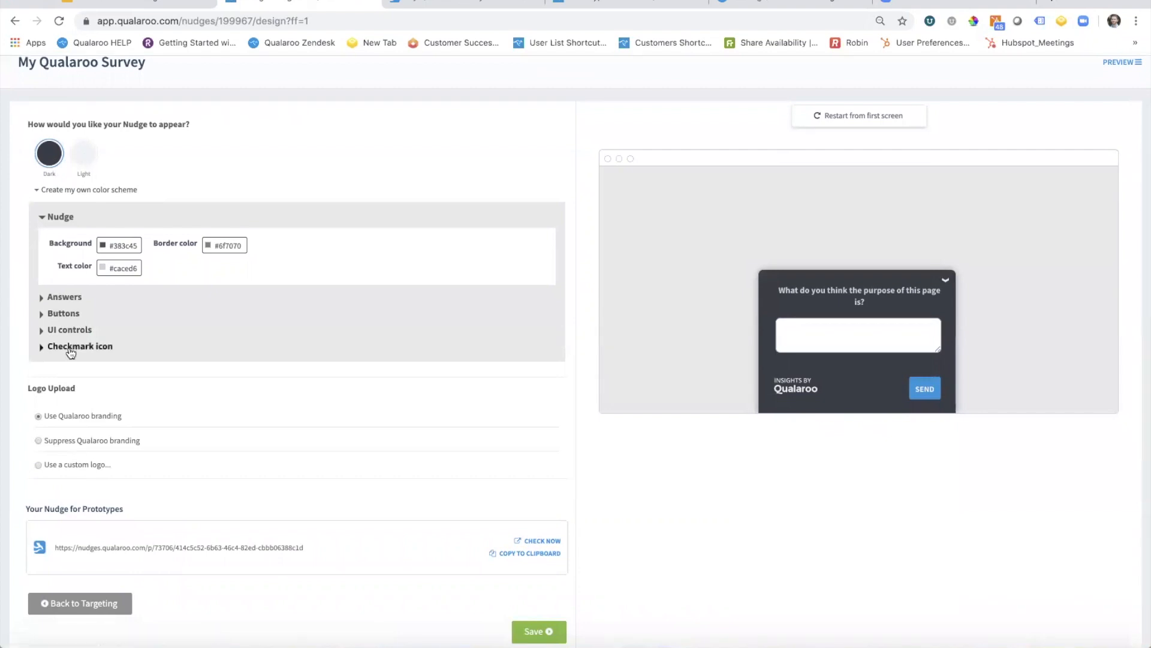
click(63, 313)
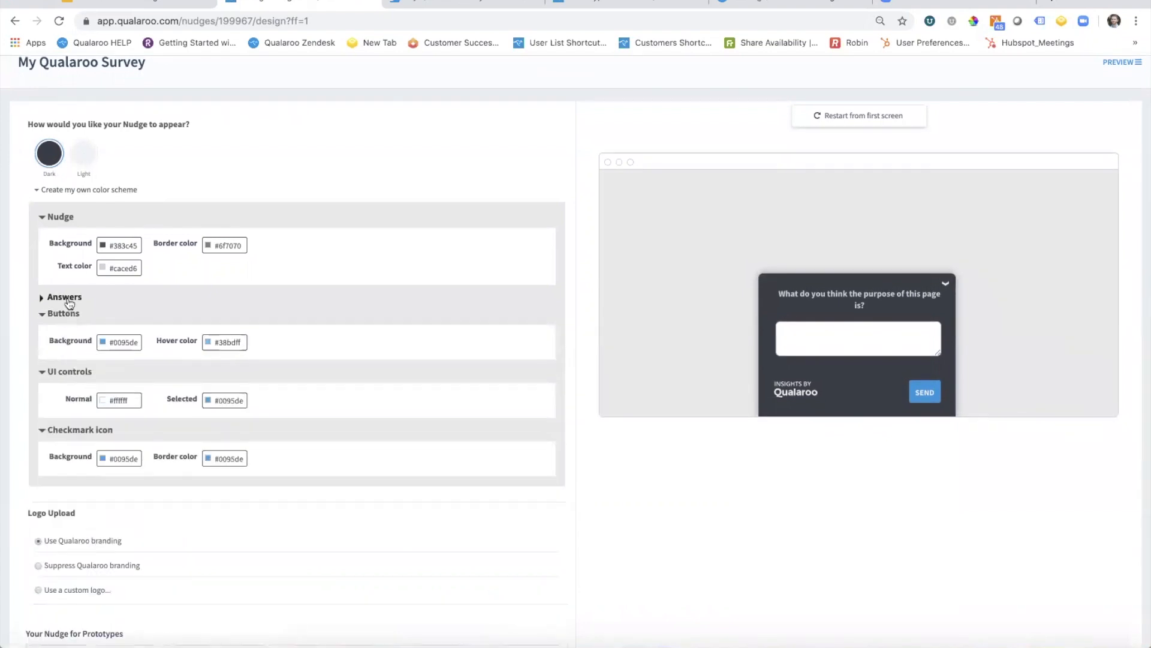
click(64, 296)
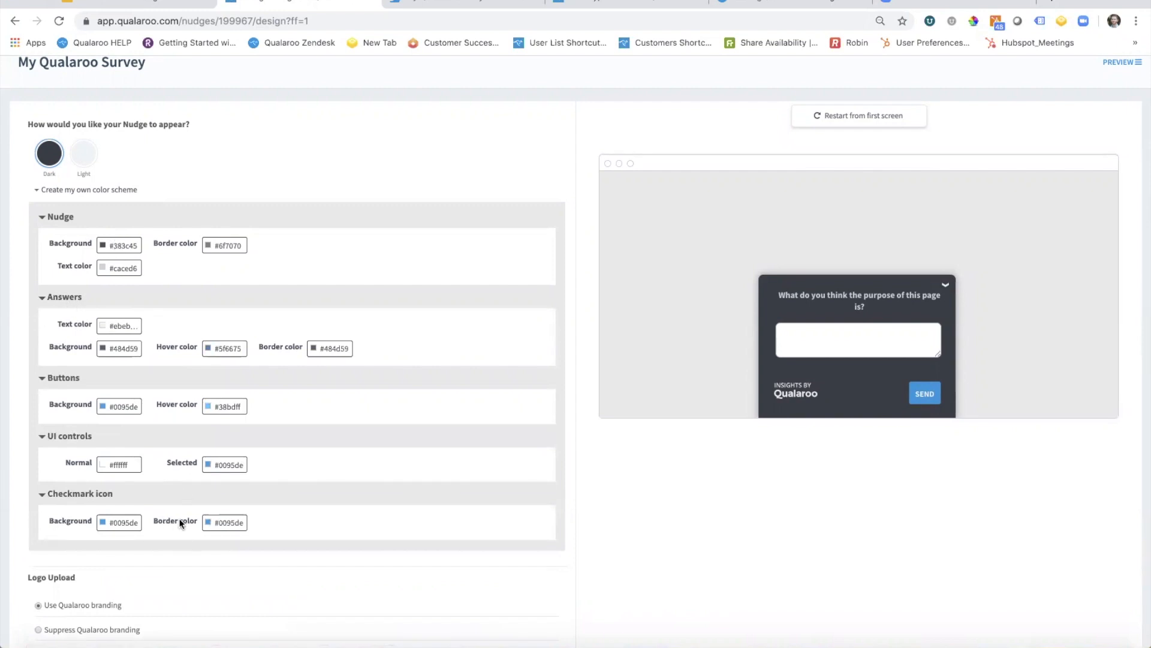
scroll(down, 3)
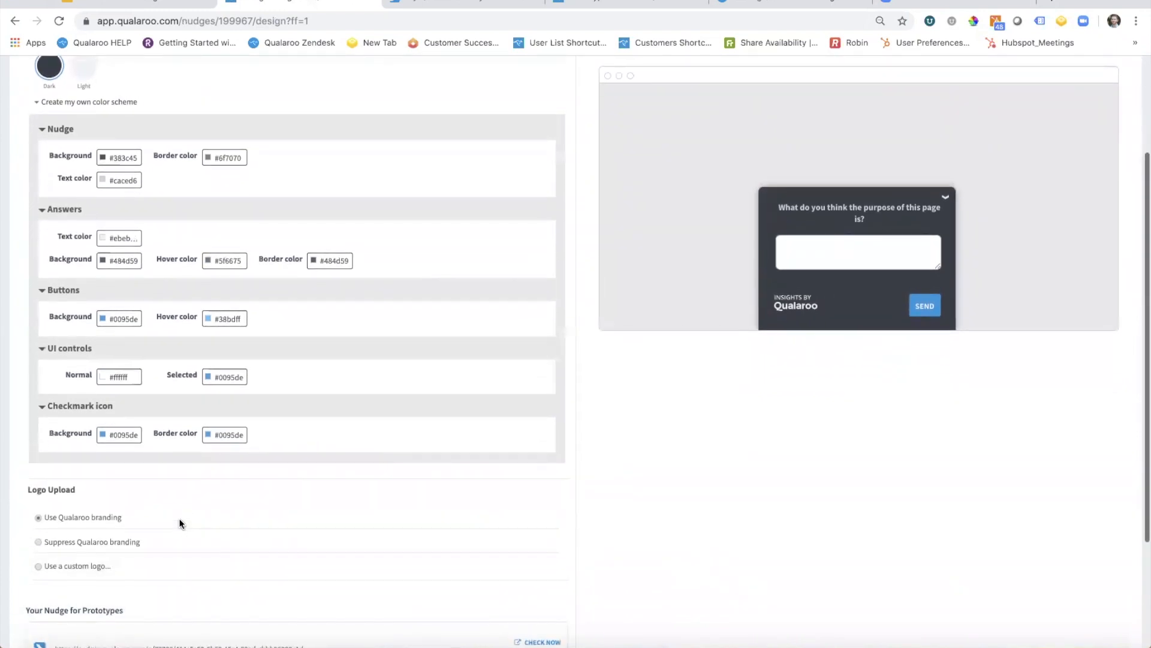
mouse_move(83, 547)
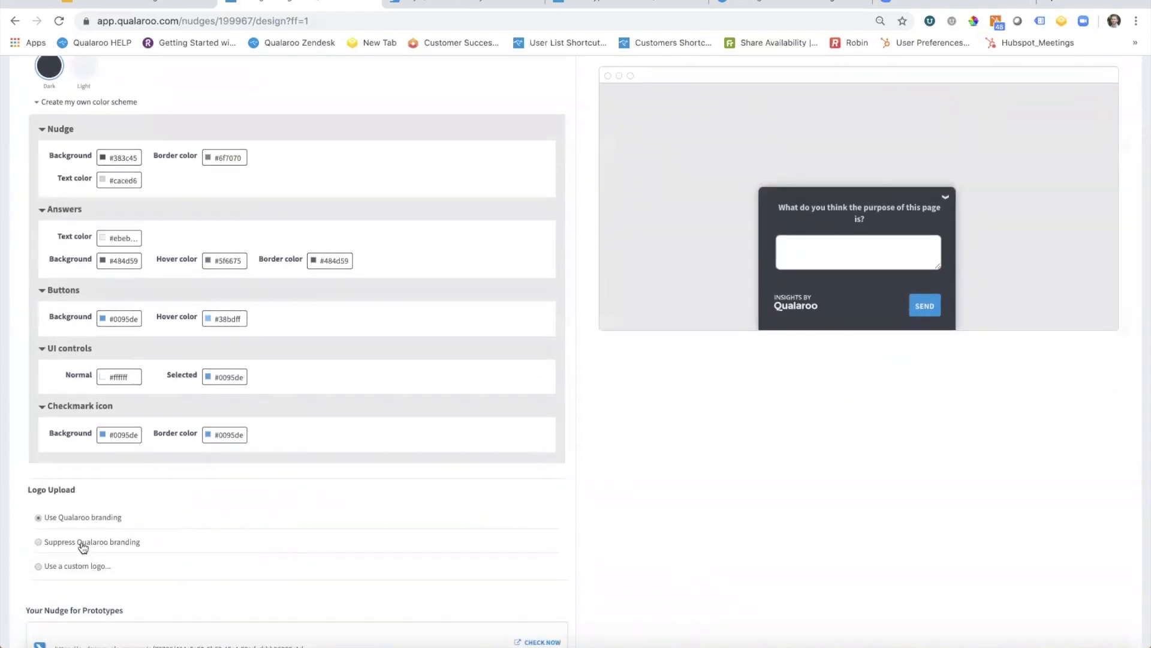
scroll(down, 3)
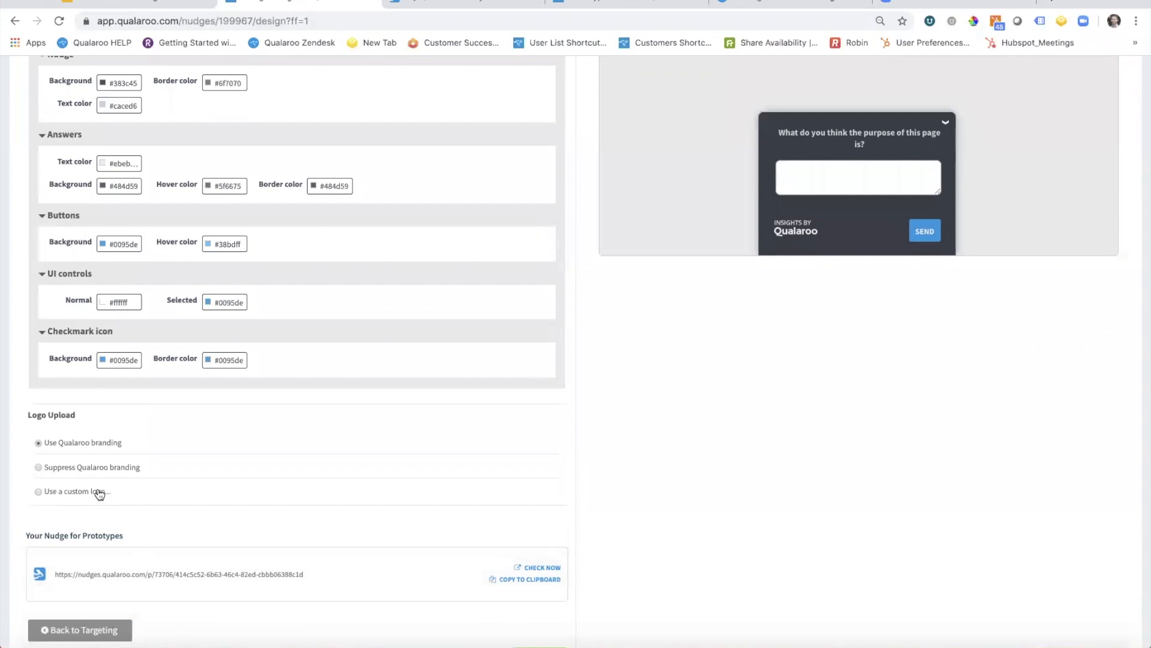
scroll(down, 3)
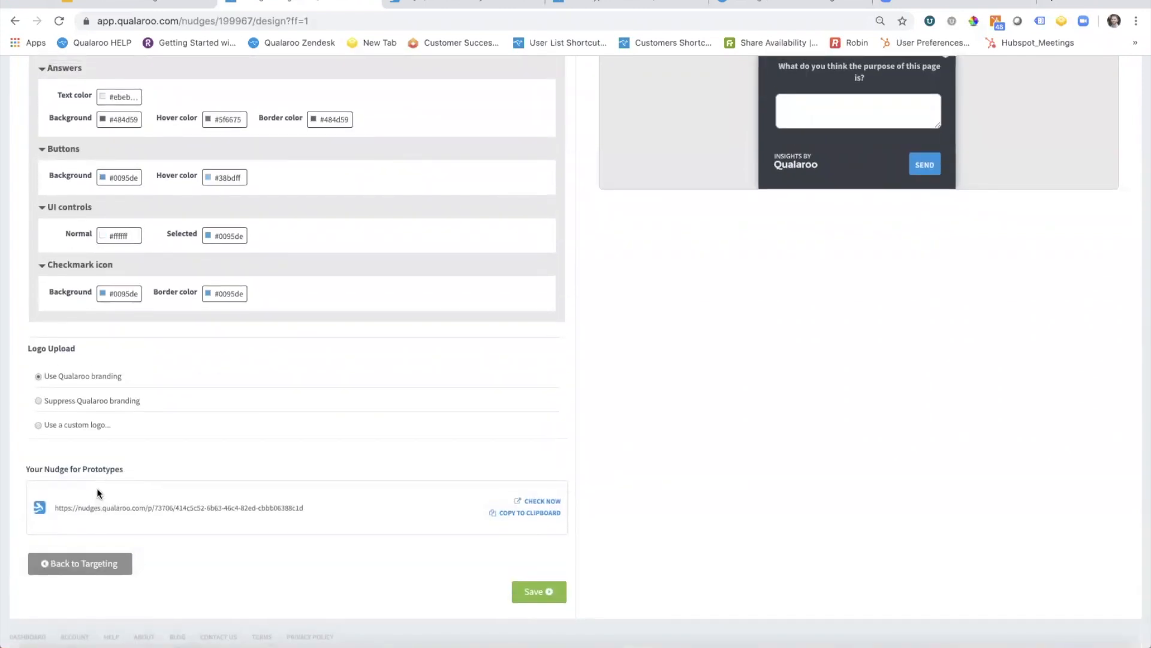
mouse_move(120, 516)
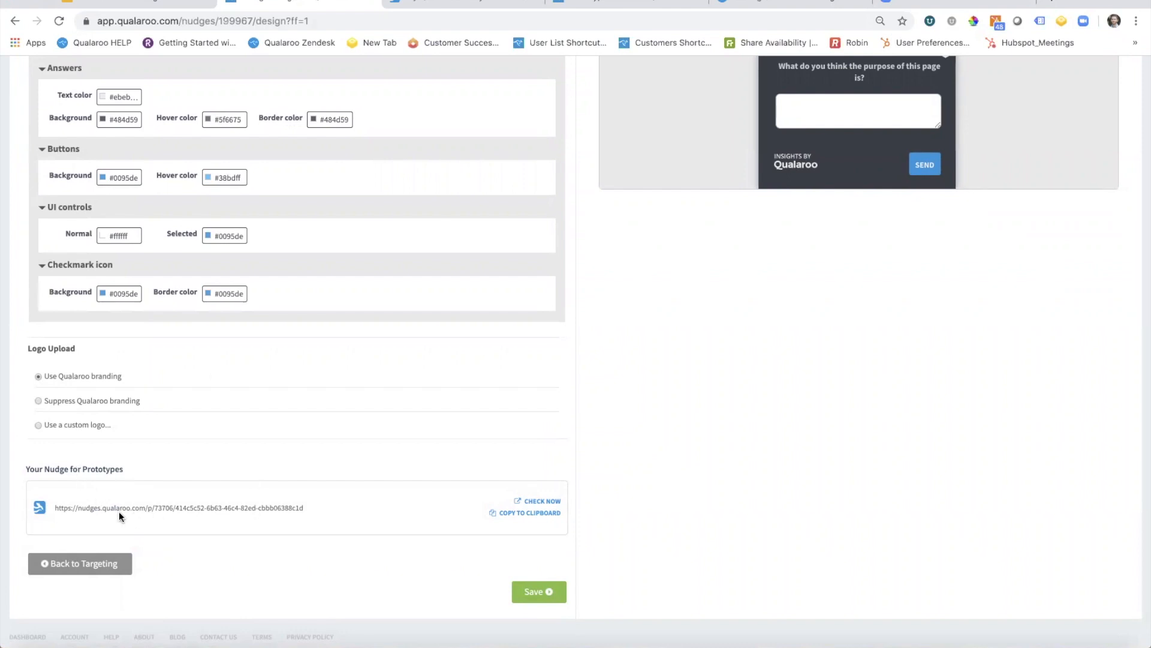
mouse_move(214, 518)
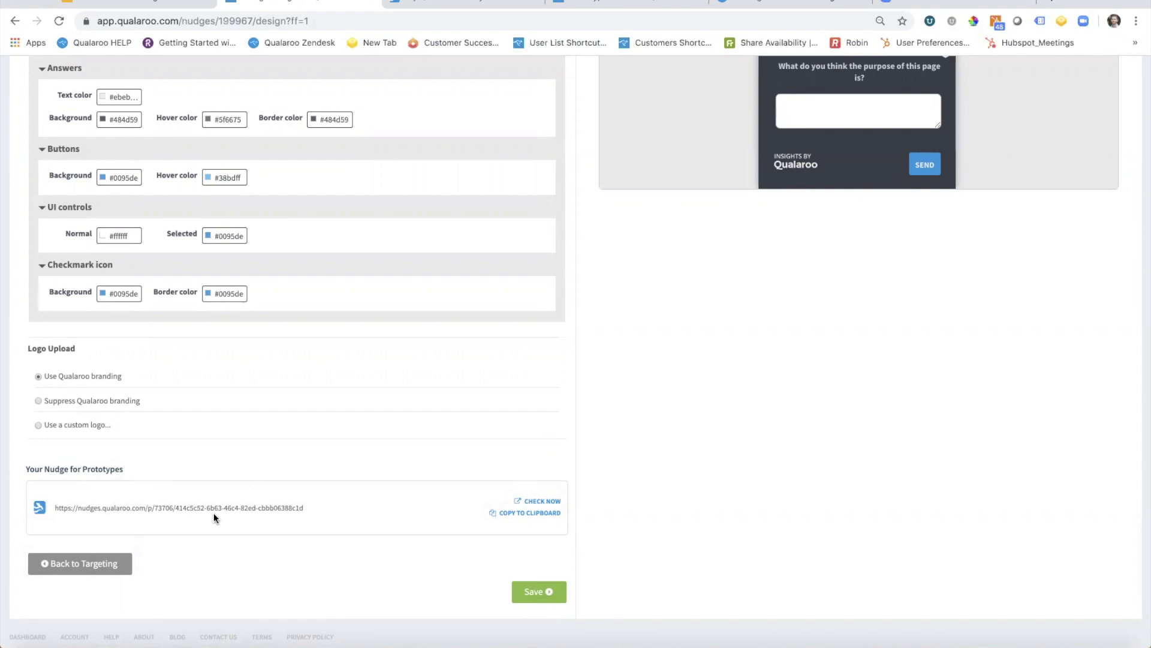
mouse_move(556, 401)
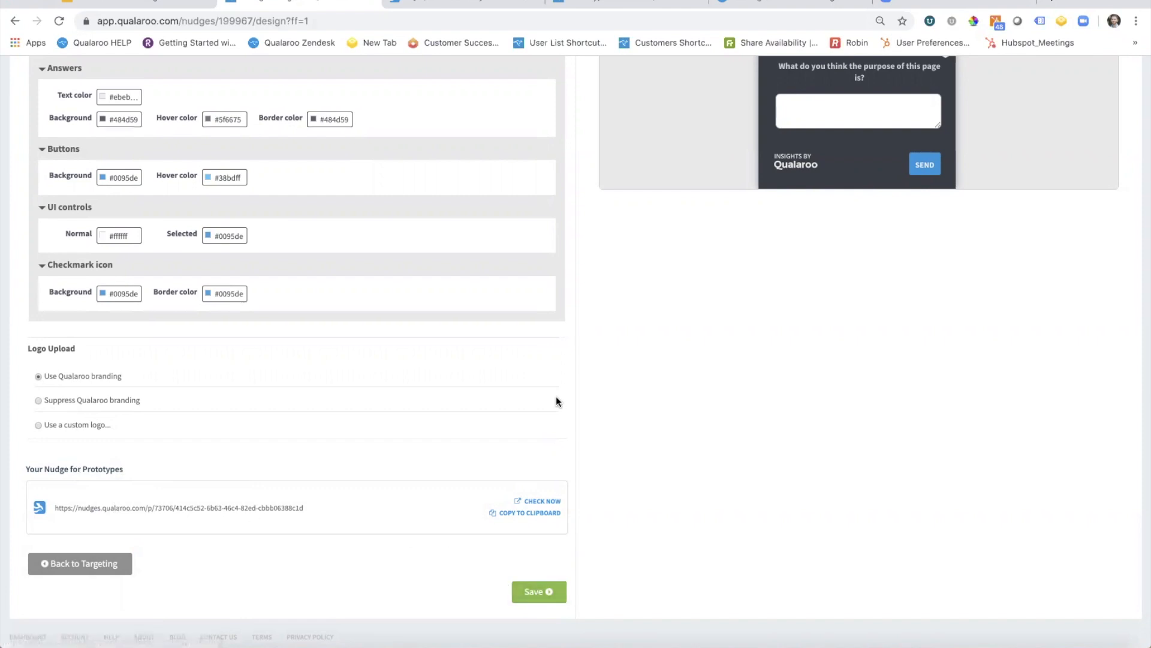
Save the design and show the two 'My Qualaroo Survey' nudges under Prototypes on the dashboard
click(538, 591)
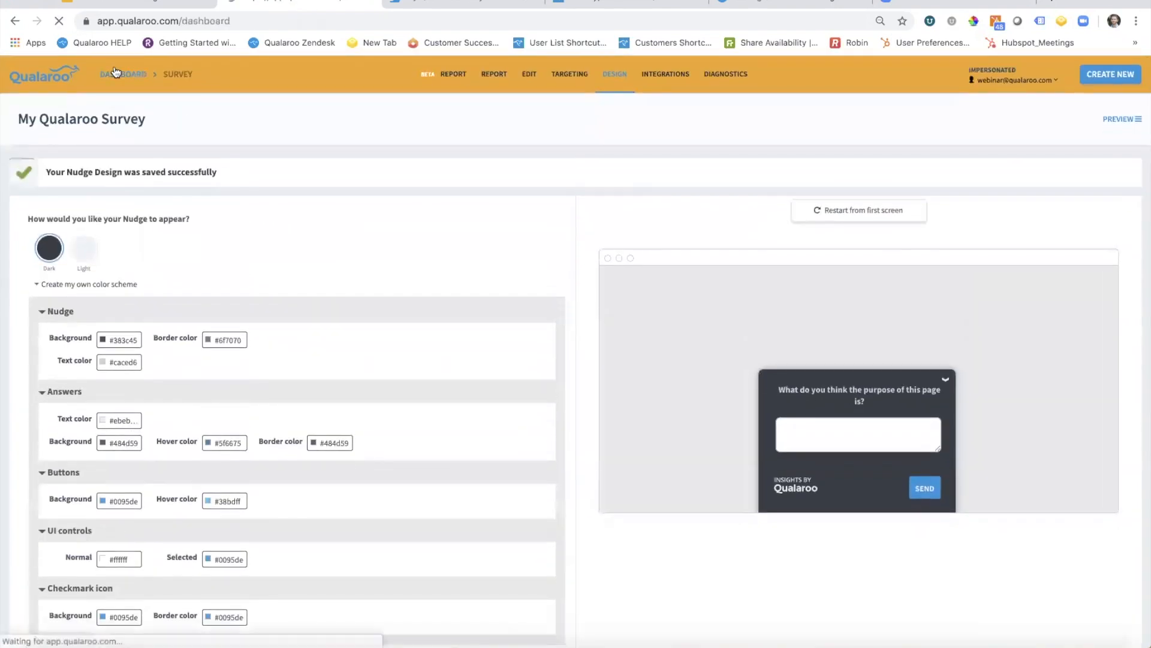
click(123, 73)
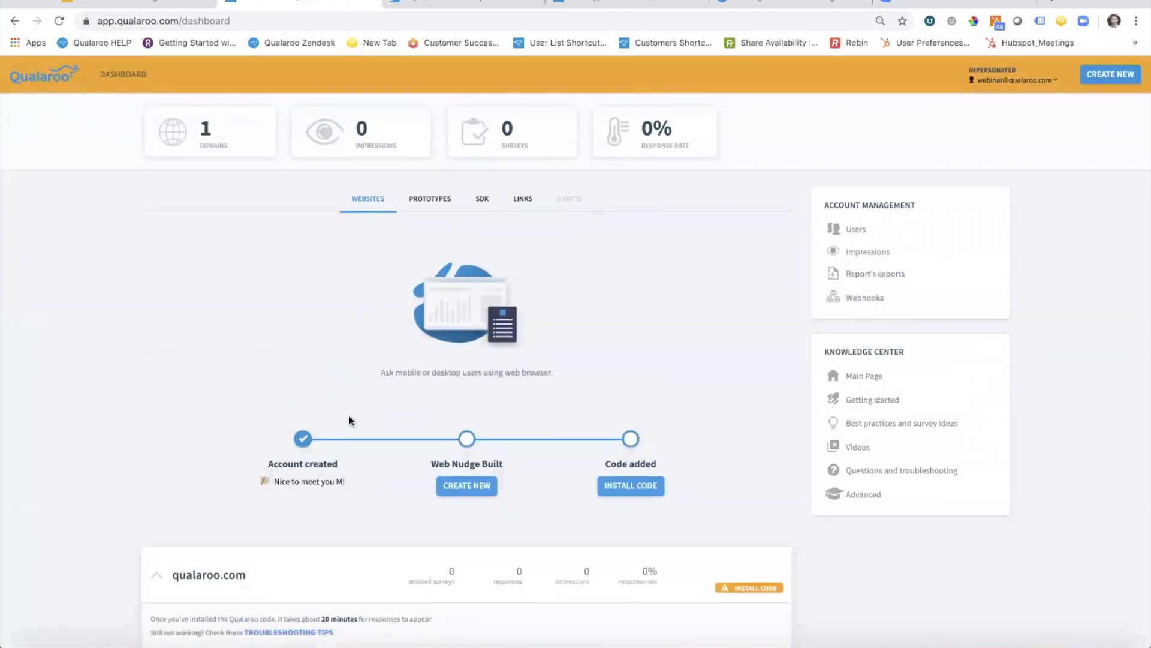
mouse_move(370, 371)
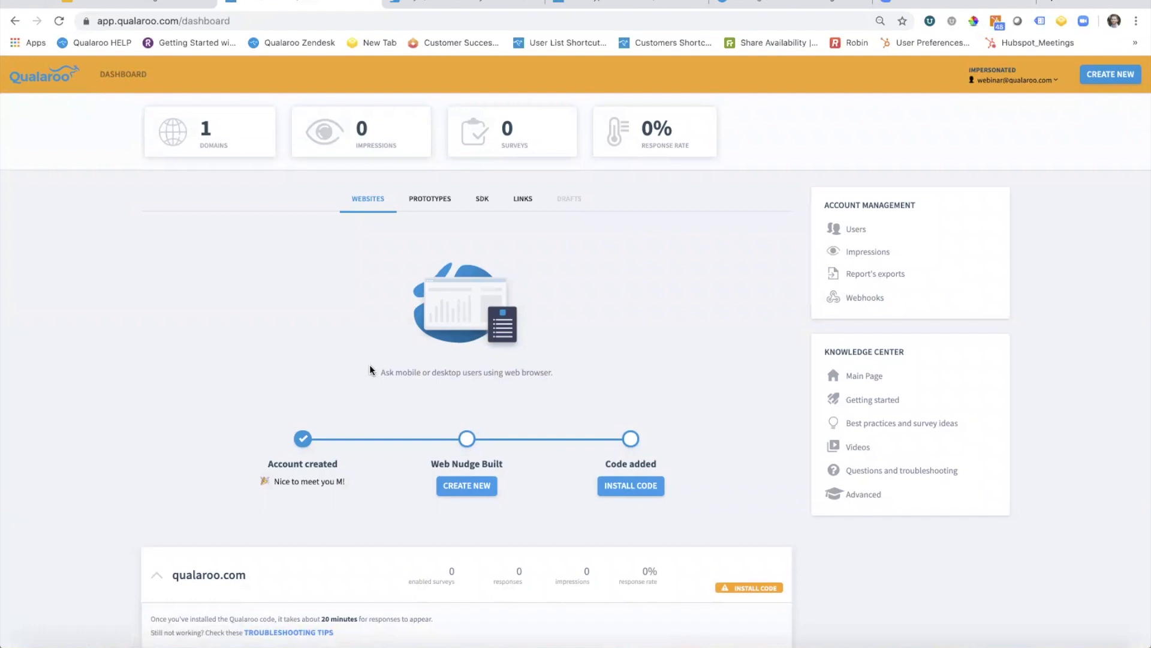
mouse_move(526, 339)
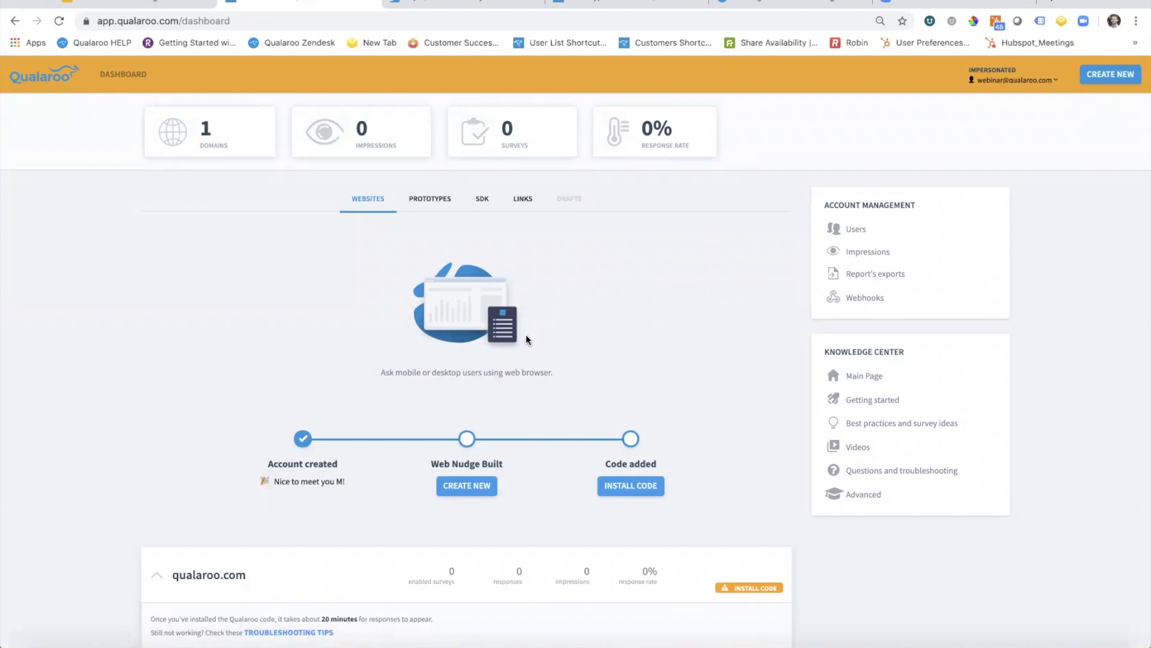
mouse_move(434, 204)
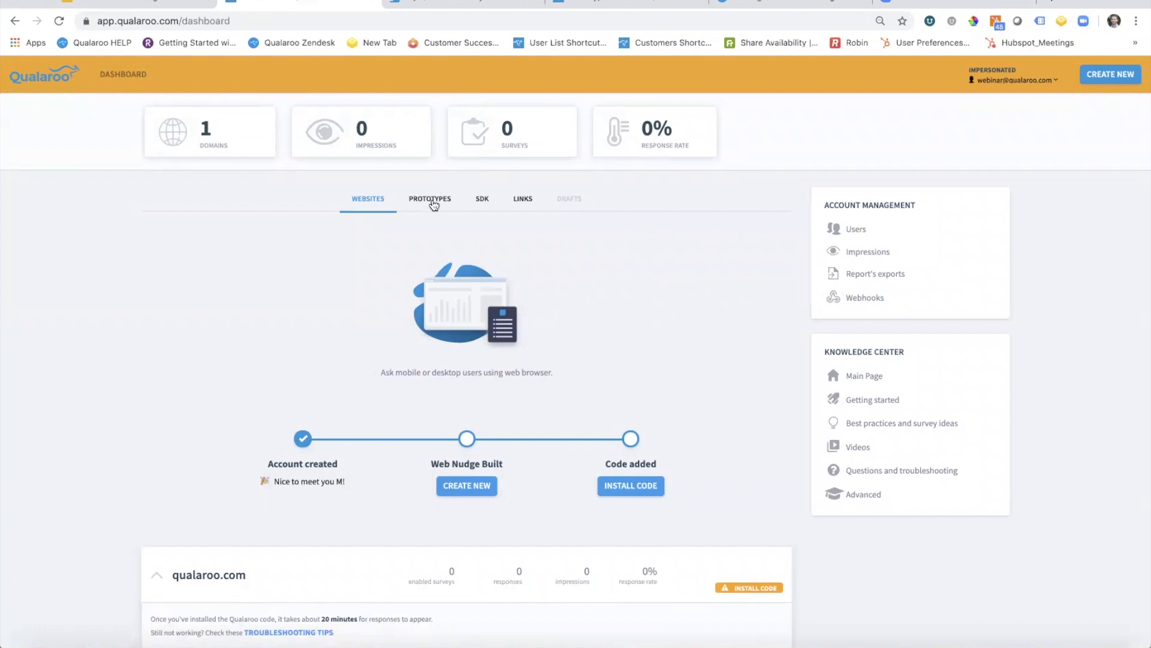
click(429, 198)
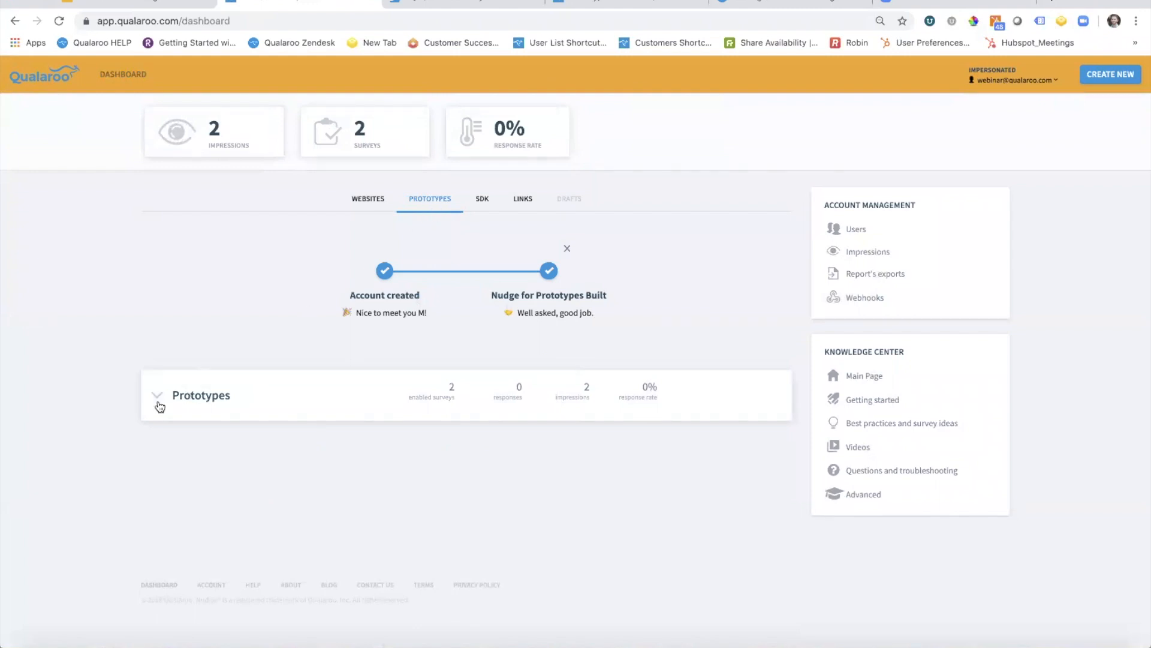
click(157, 394)
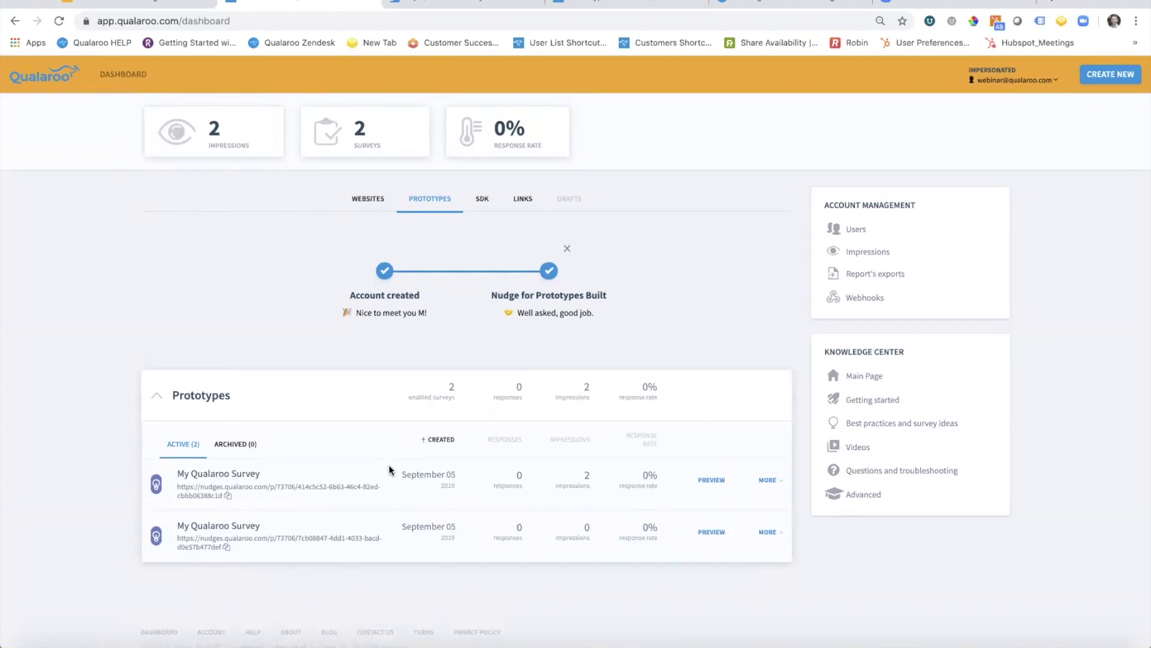
Create a new Nudge for Prototypes with URL warbyparker.com and reach the ready-to-create step
click(1111, 74)
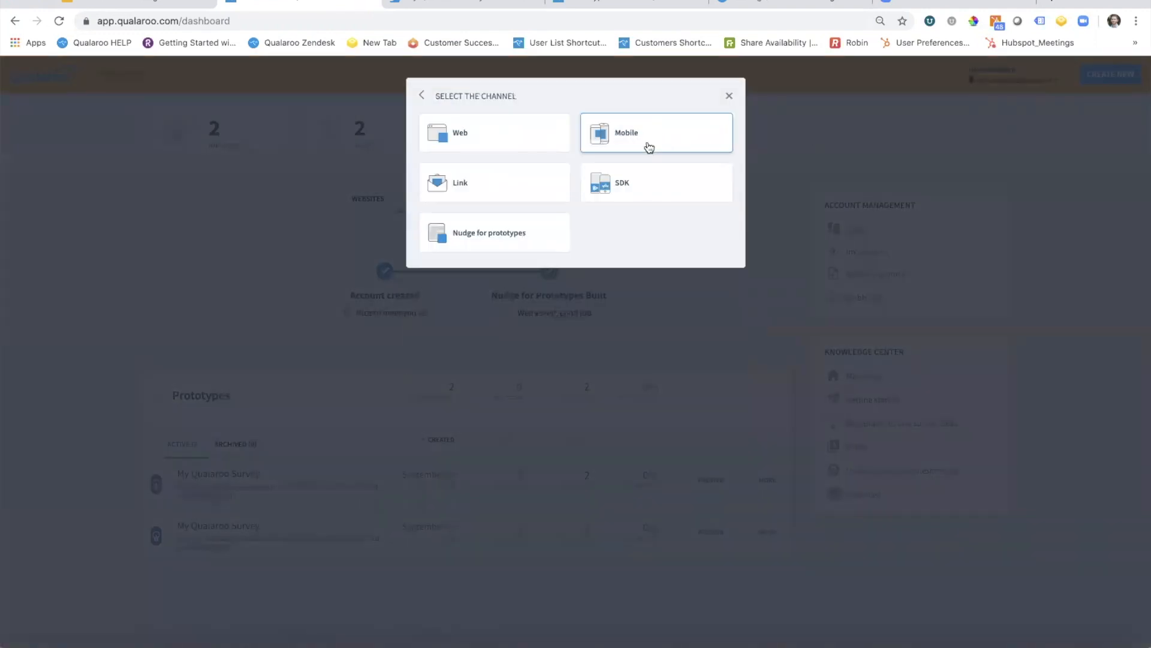
click(489, 231)
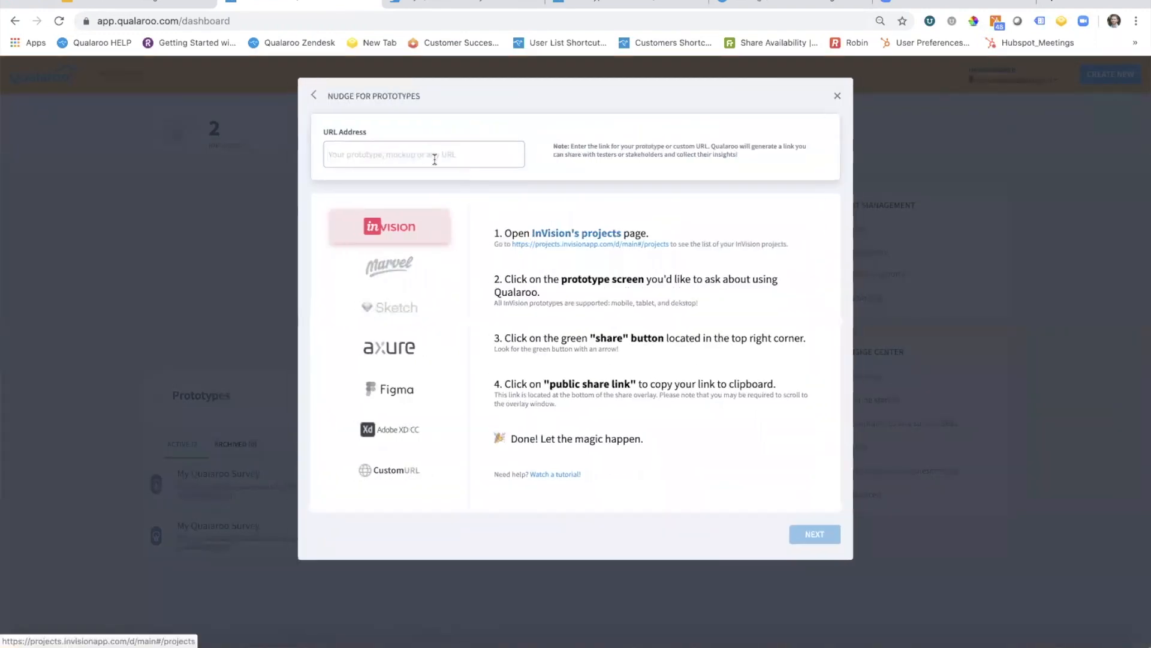
text(warbyparke)
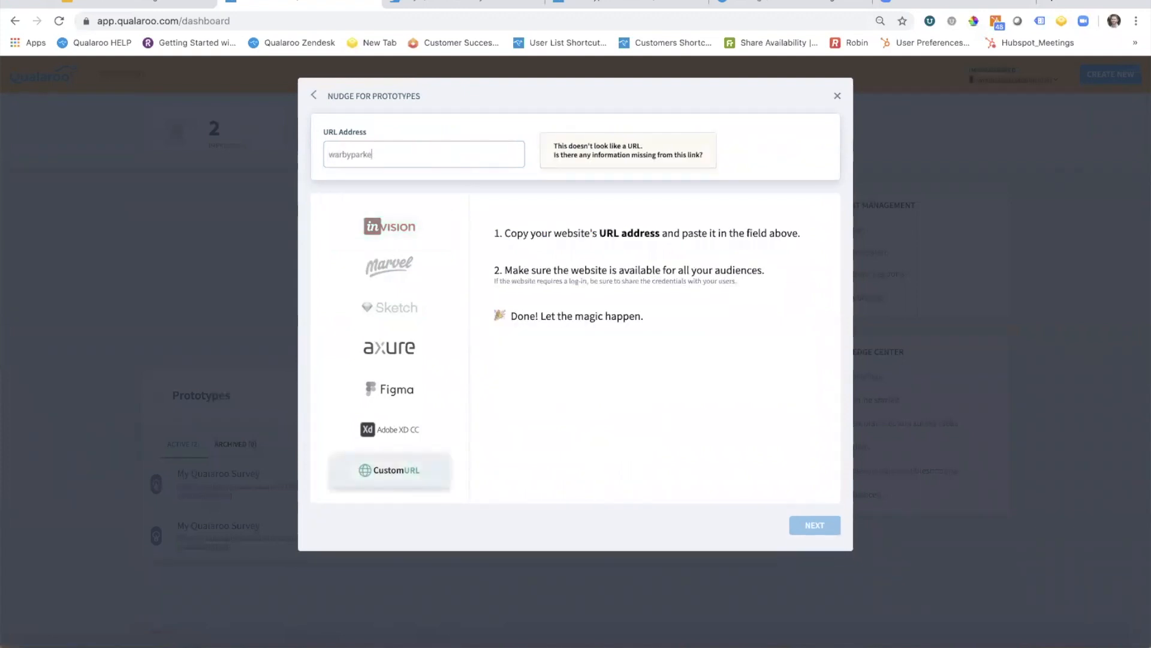
text(r.com)
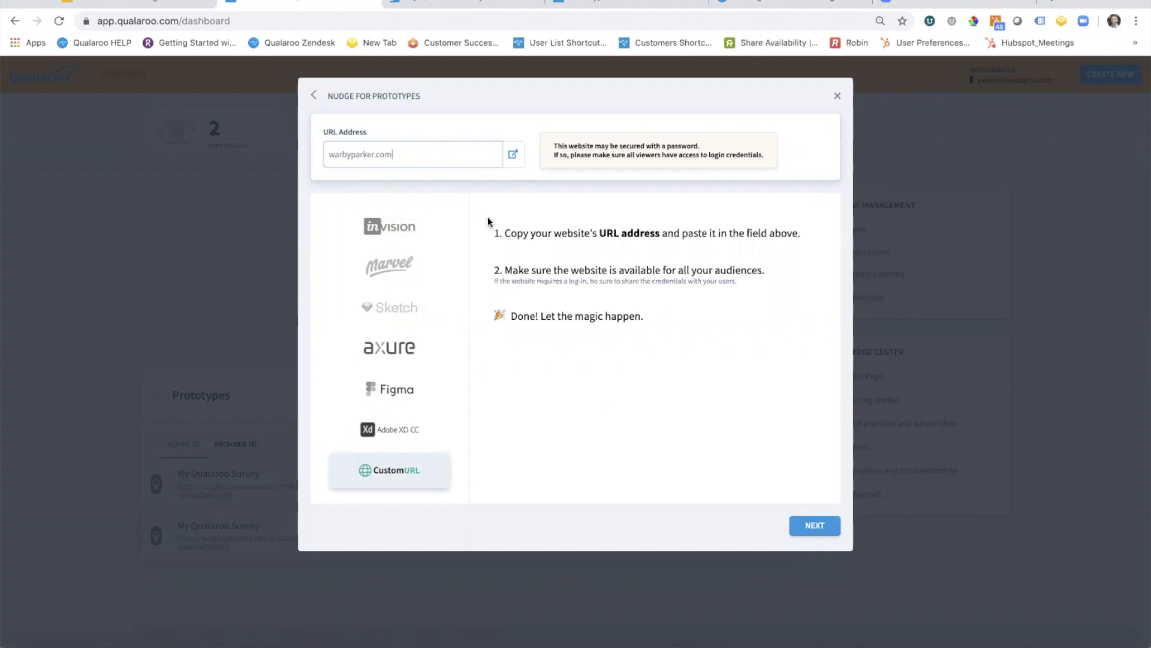
mouse_move(814, 524)
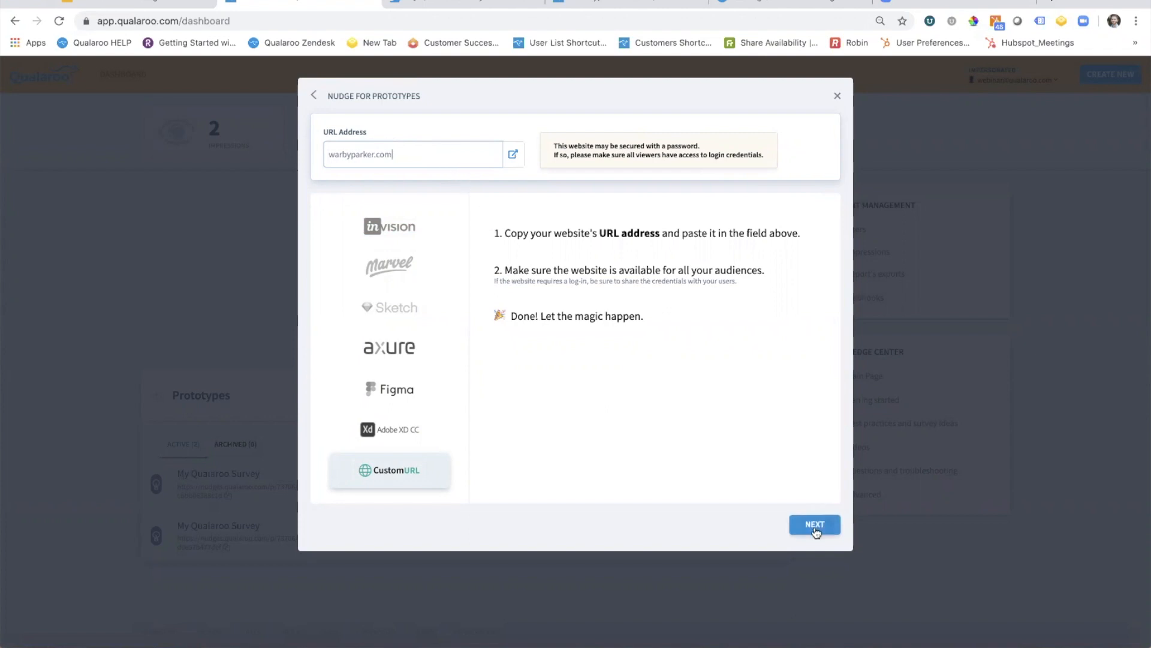
click(815, 524)
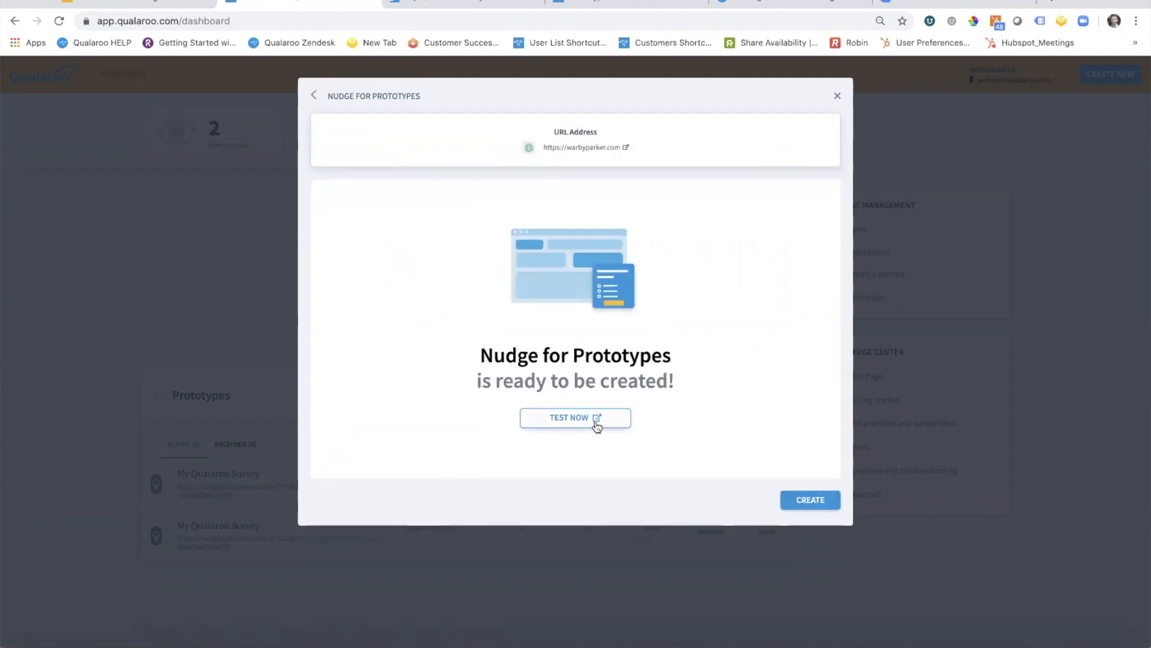
Run Test Now to preview the warbyparker.com nudge and confirm it works
click(574, 417)
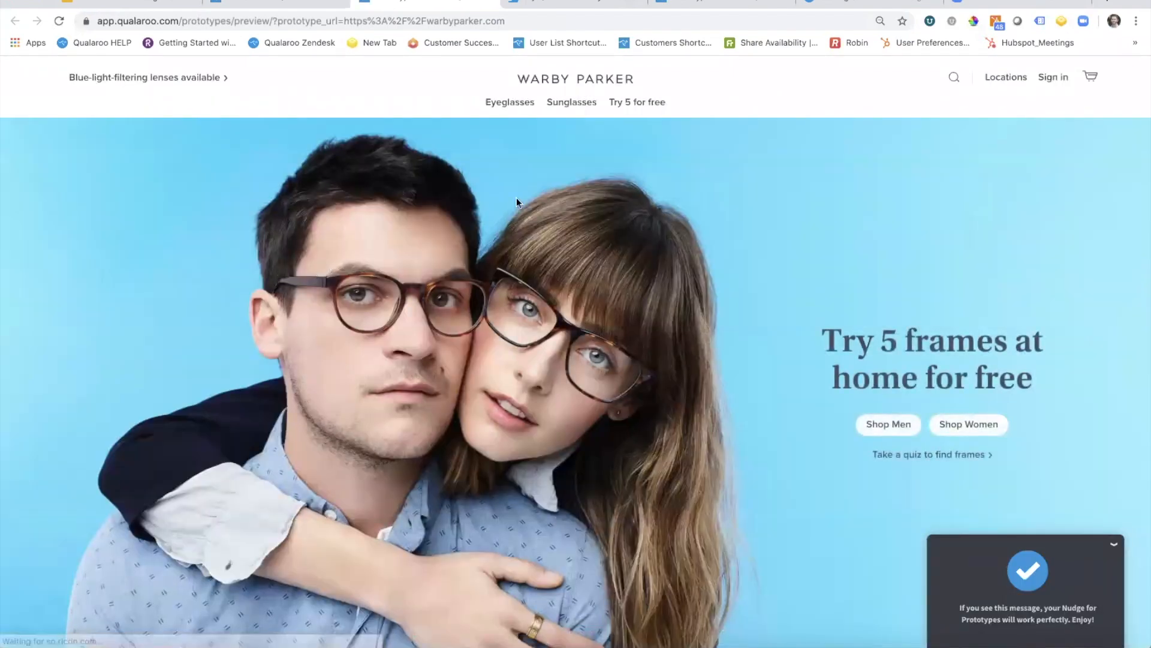
mouse_move(1079, 613)
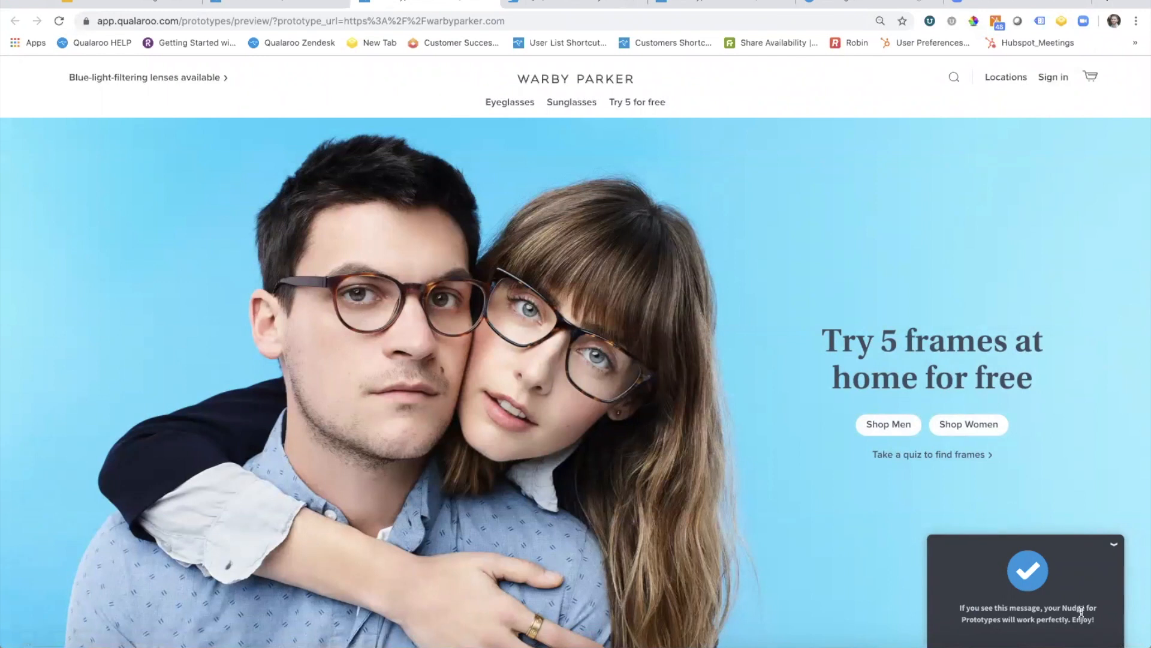
mouse_move(1103, 609)
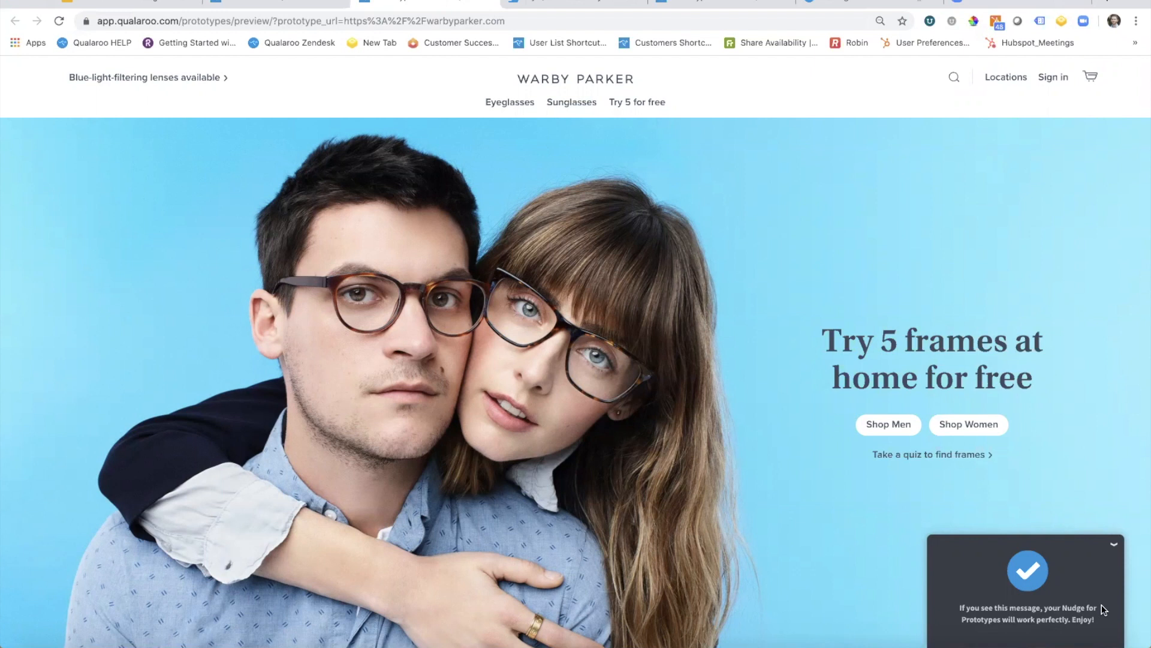
mouse_move(301, 5)
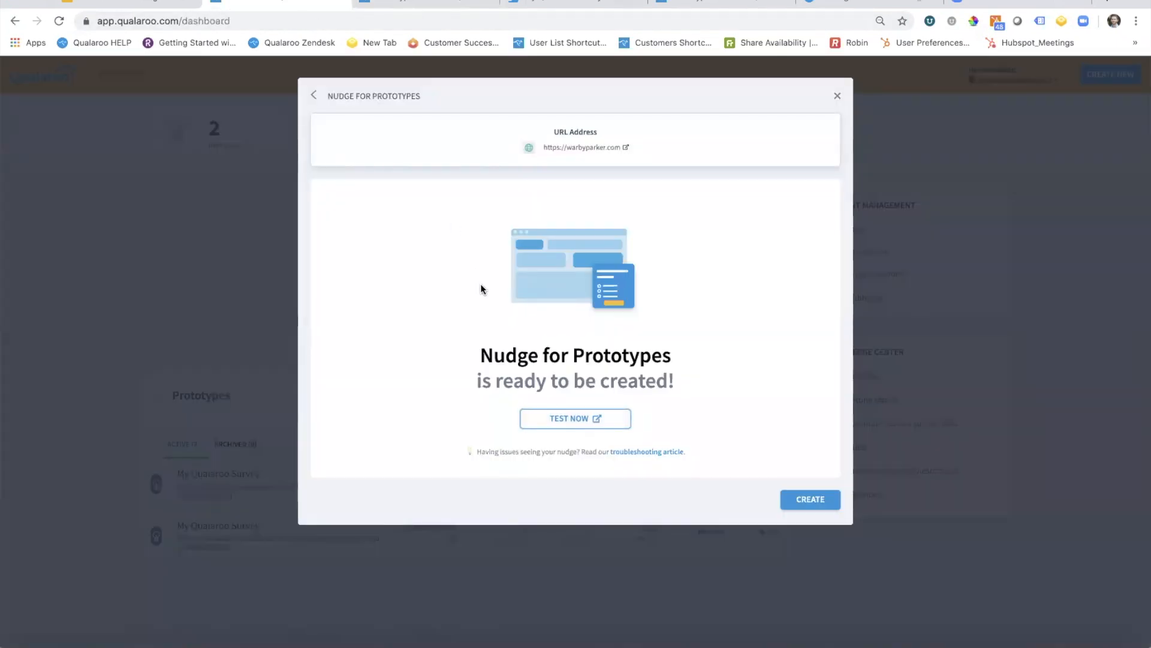
mouse_move(722, 194)
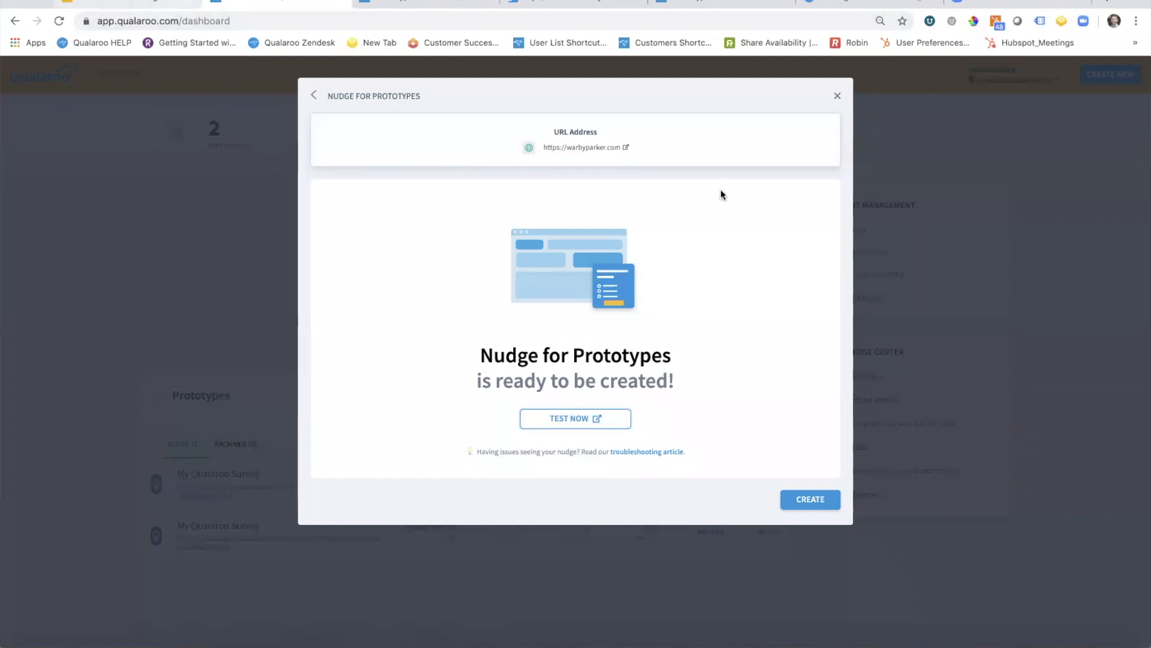
Create the warbyparker.com nudge so it joins the dashboard's Prototypes list
click(809, 499)
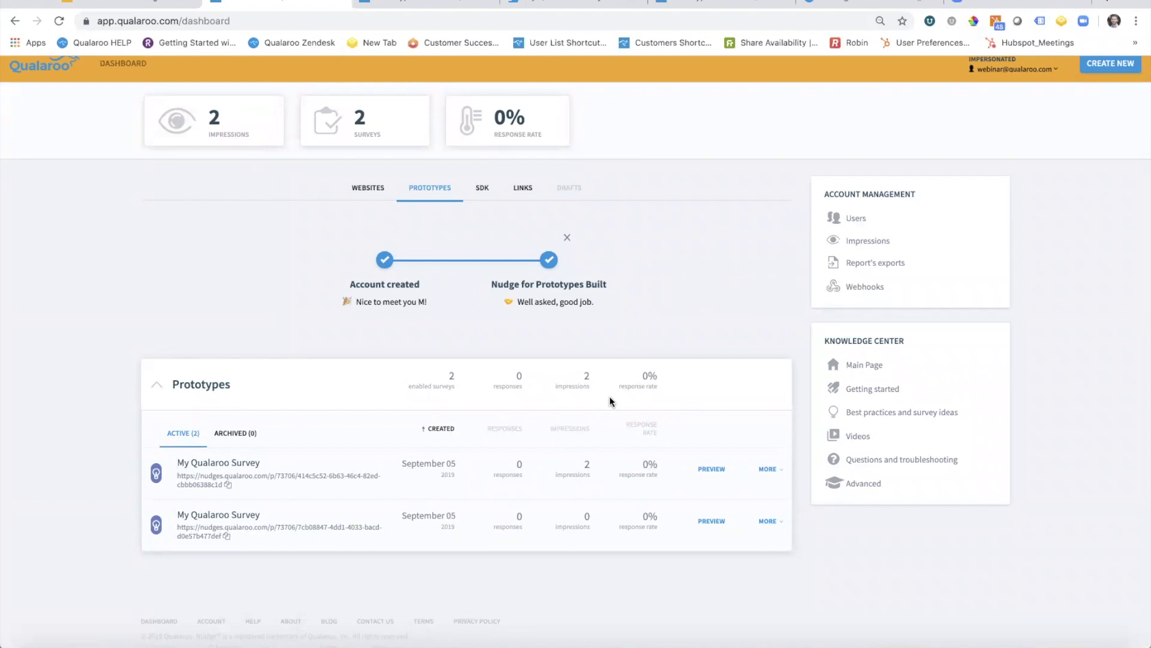
mouse_move(259, 483)
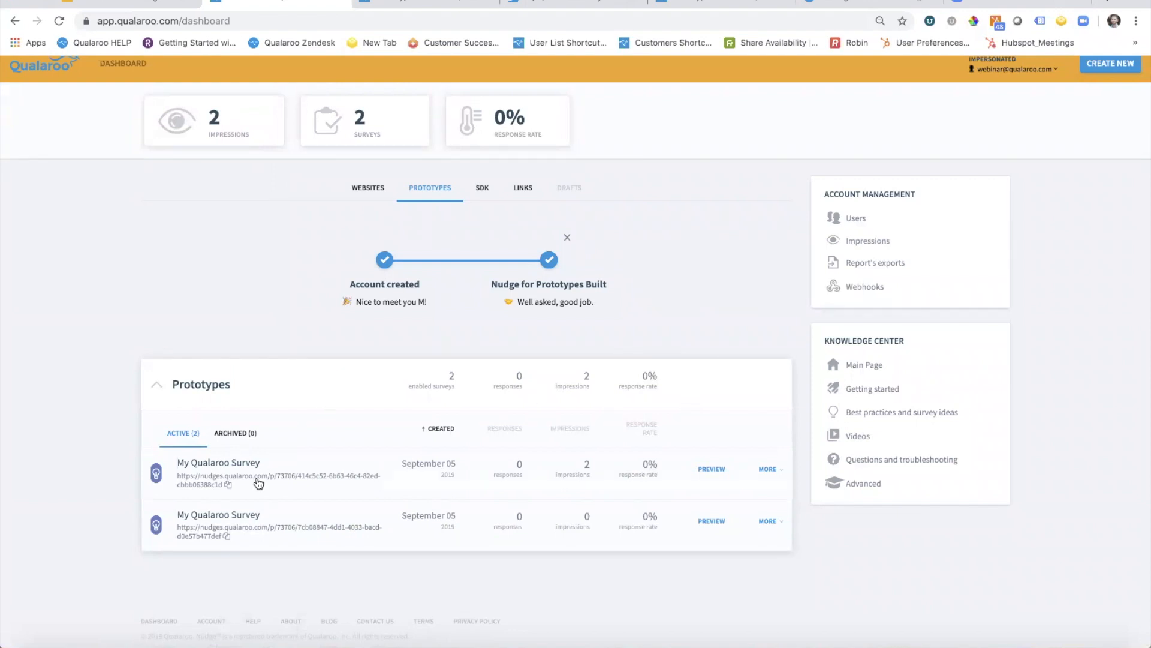
mouse_move(229, 489)
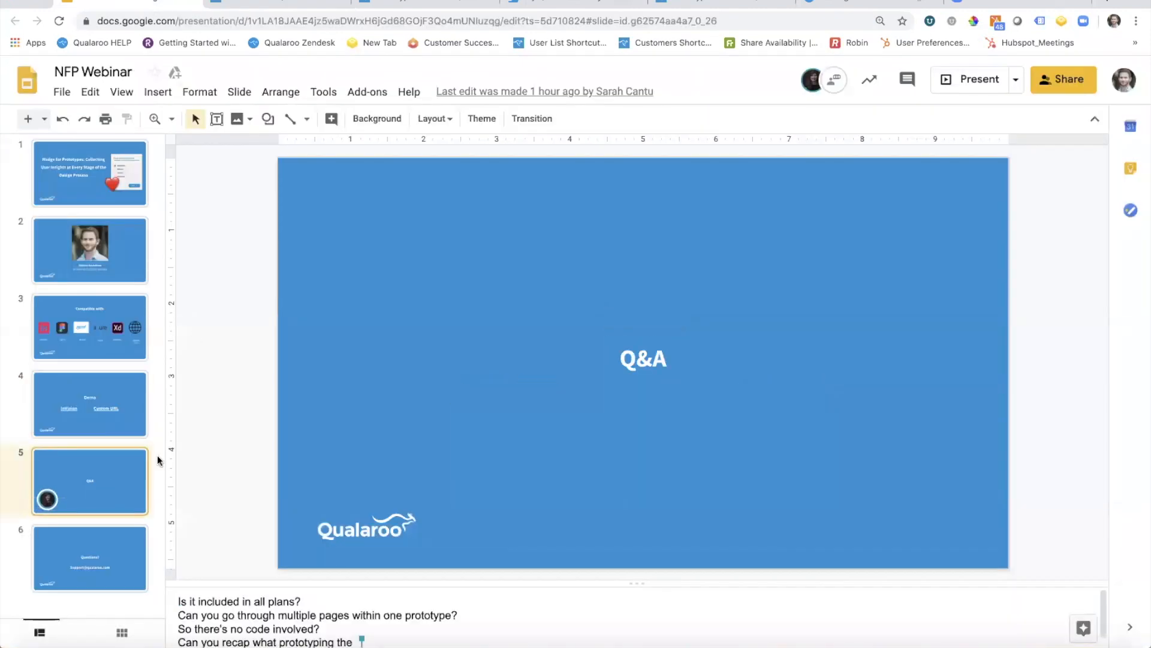
Start the slideshow from slide 5 to show the Q&A slide full screen
click(977, 79)
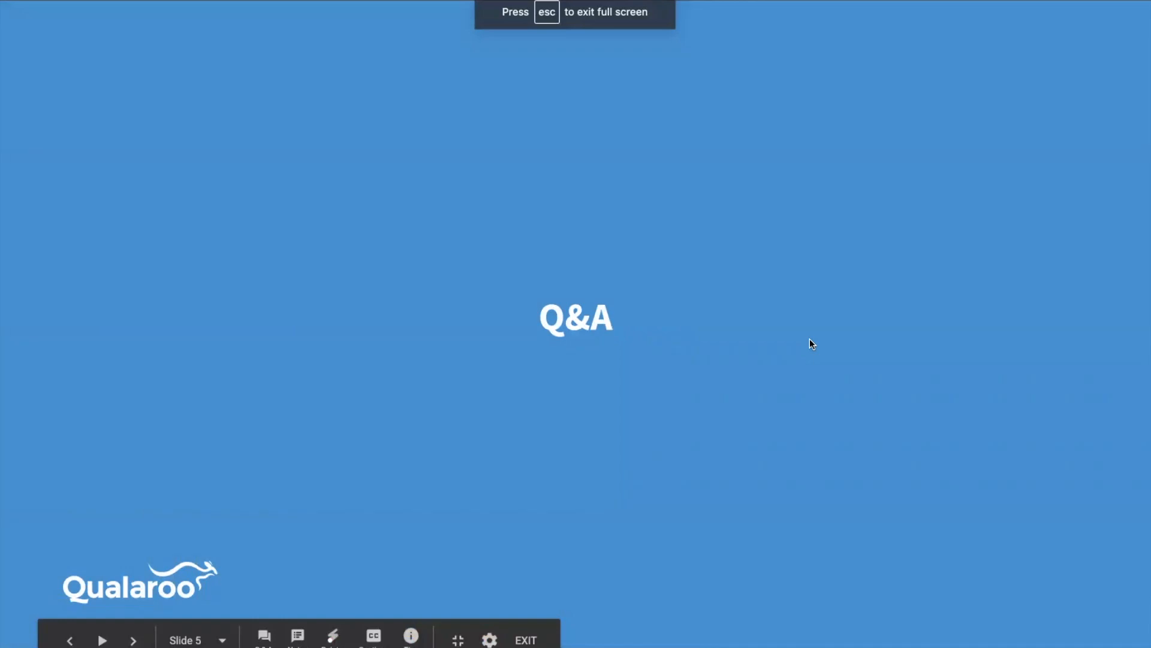